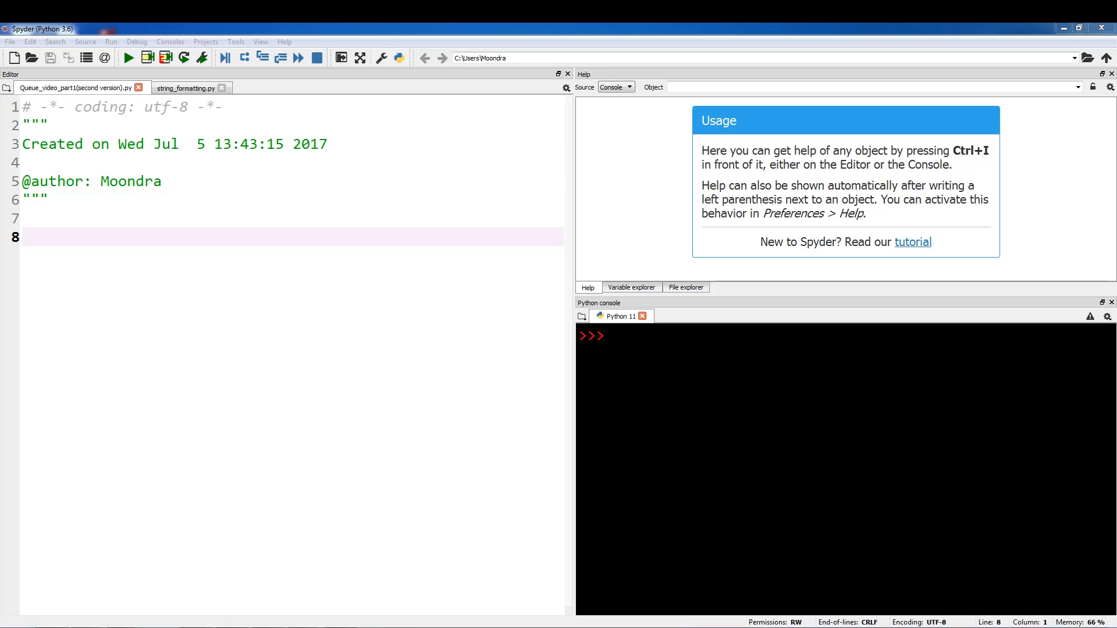
Step: Remove the author docstring from the new script
text(FI)
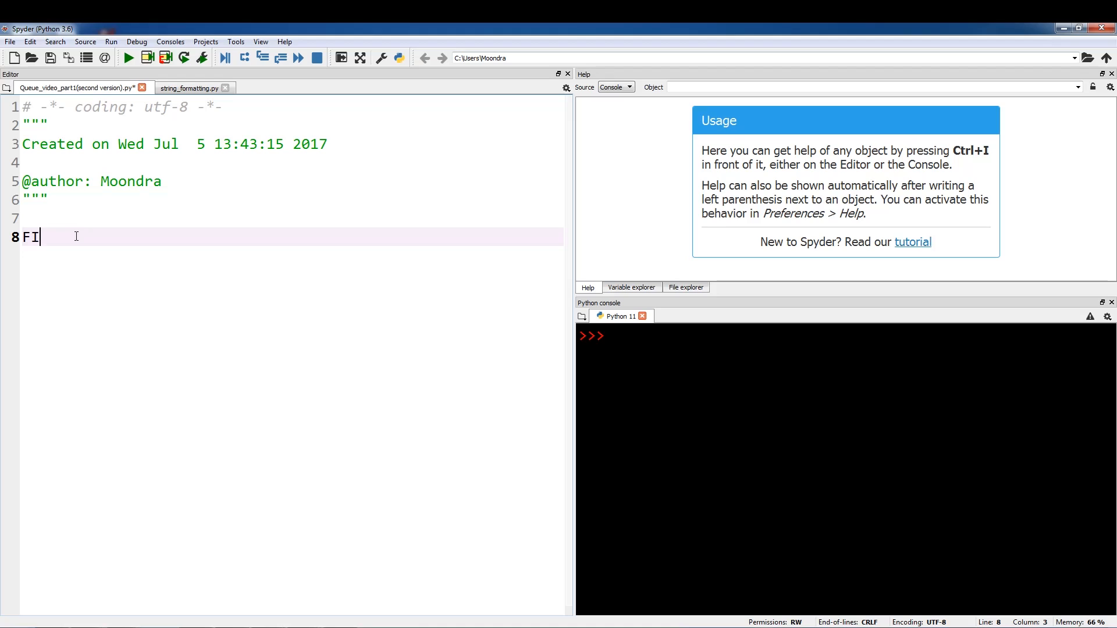
text(FO)
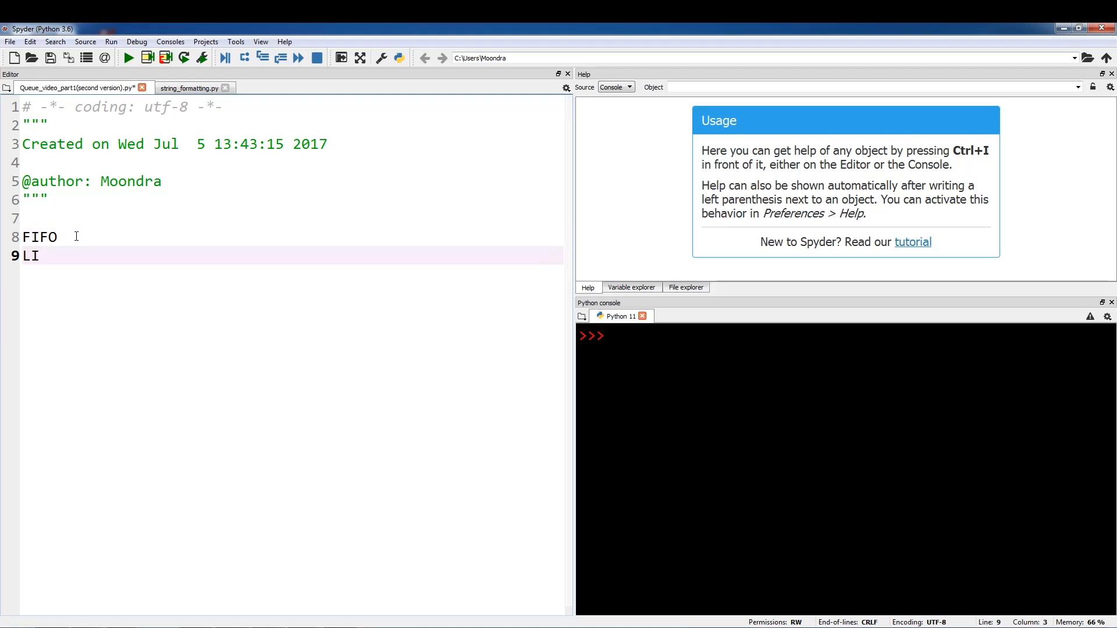
text(FO)
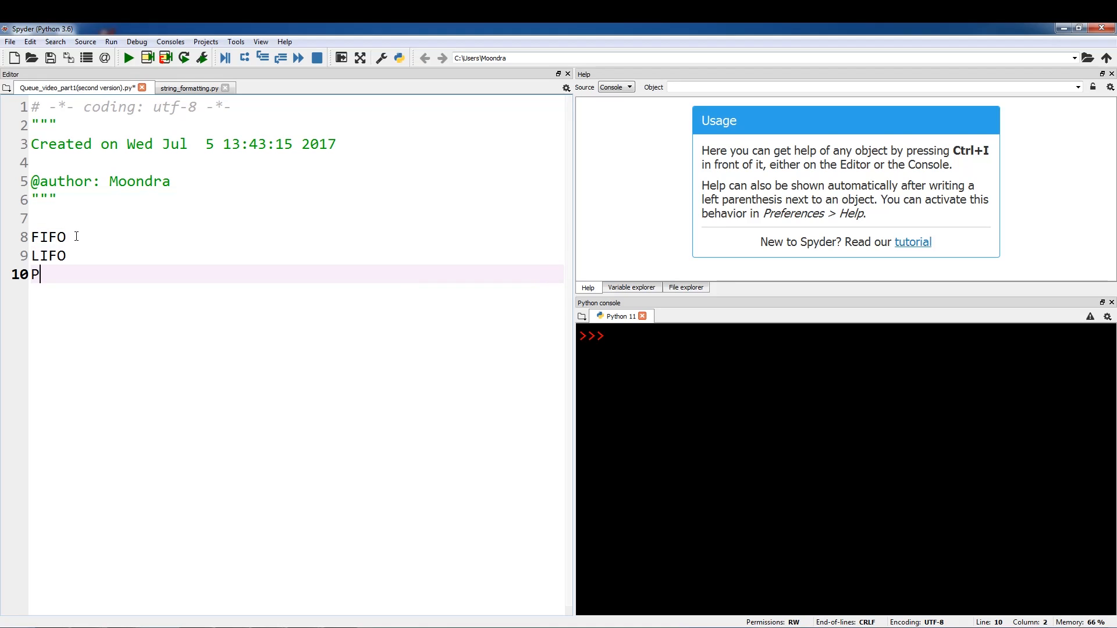
text(ri)
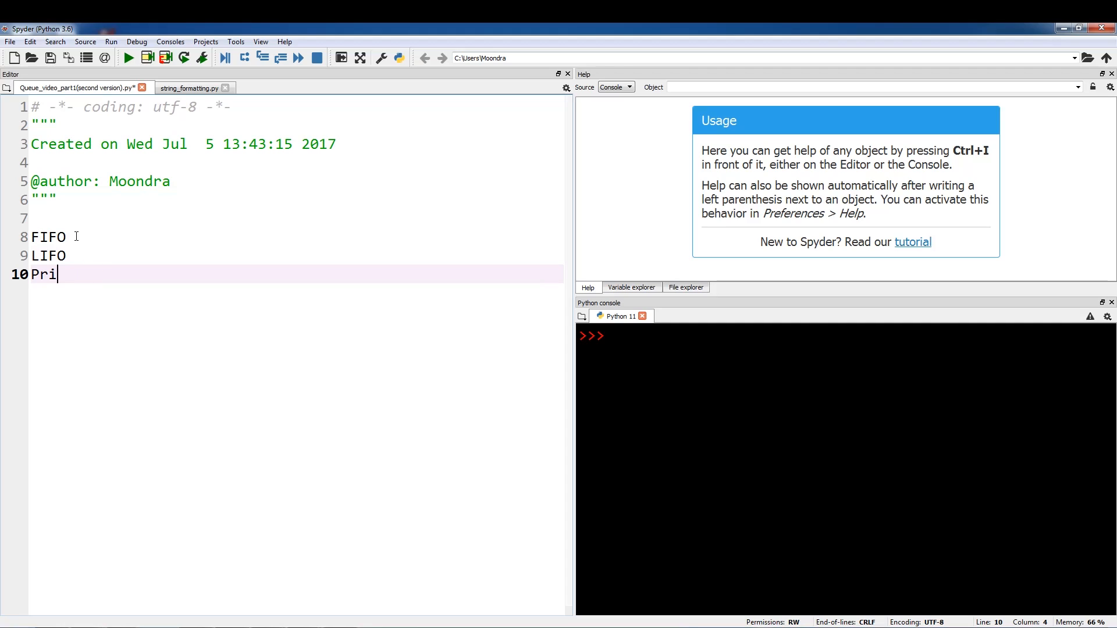
text(ority)
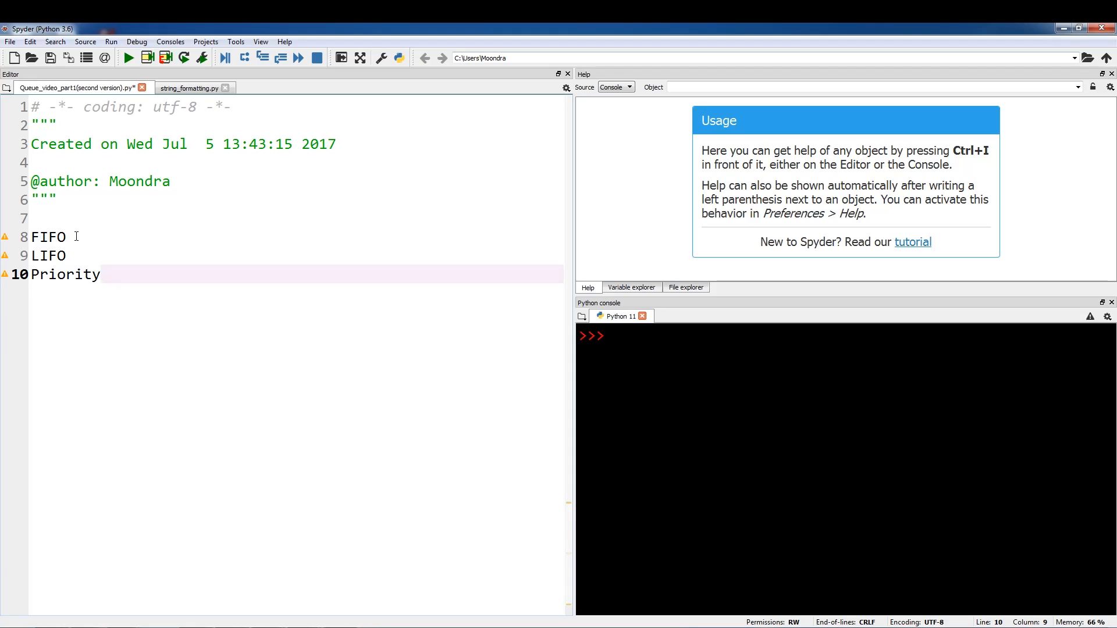
click(100, 275)
text(`)
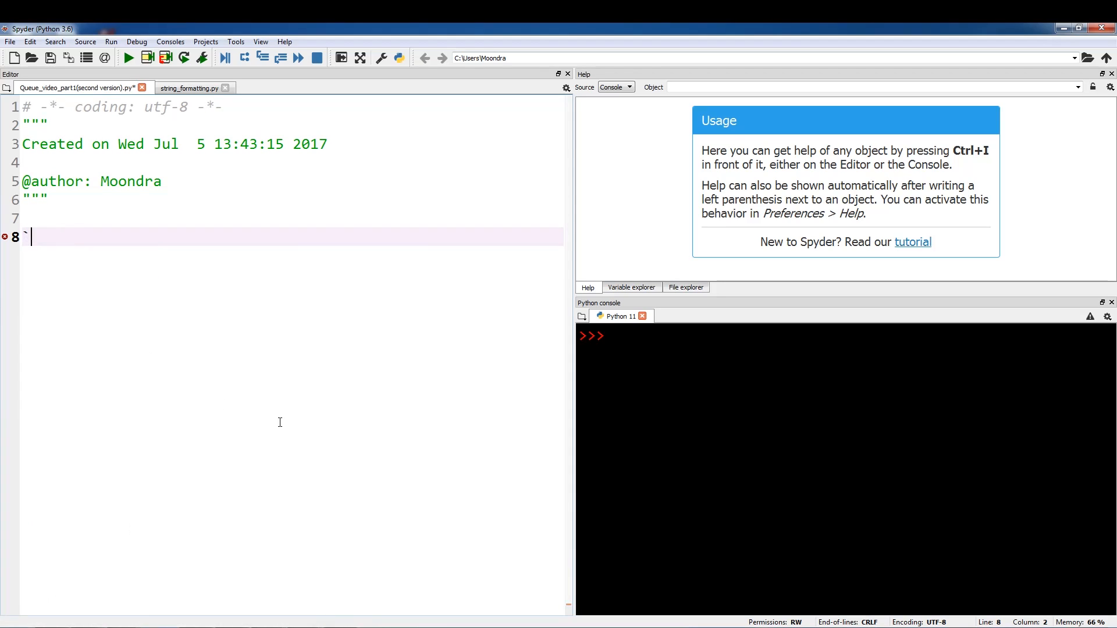
mouse_move(292, 415)
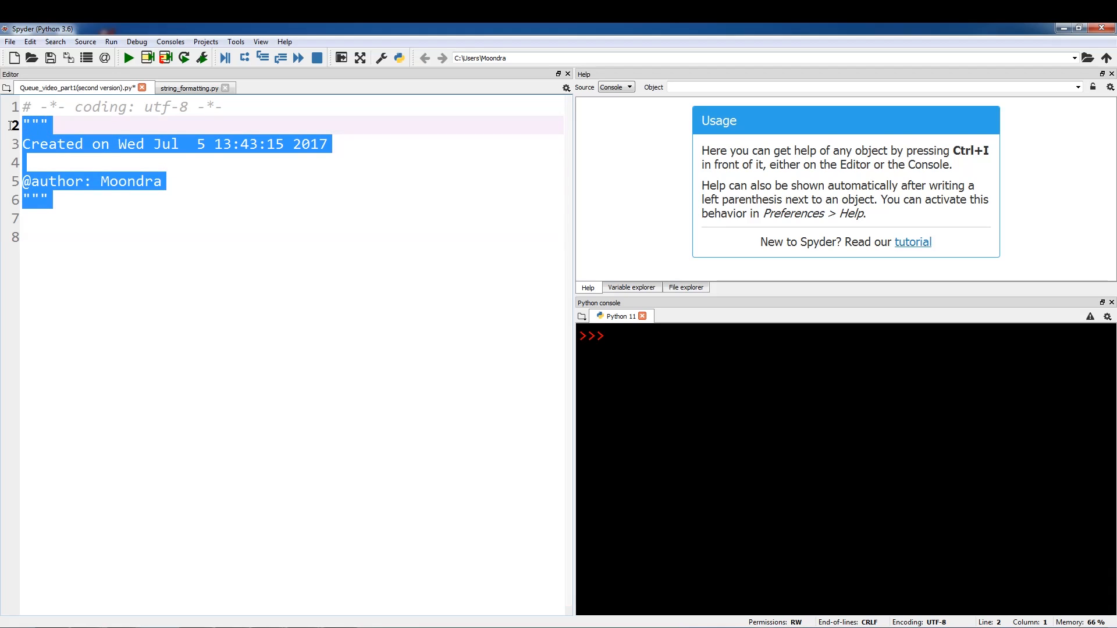
key(Delete)
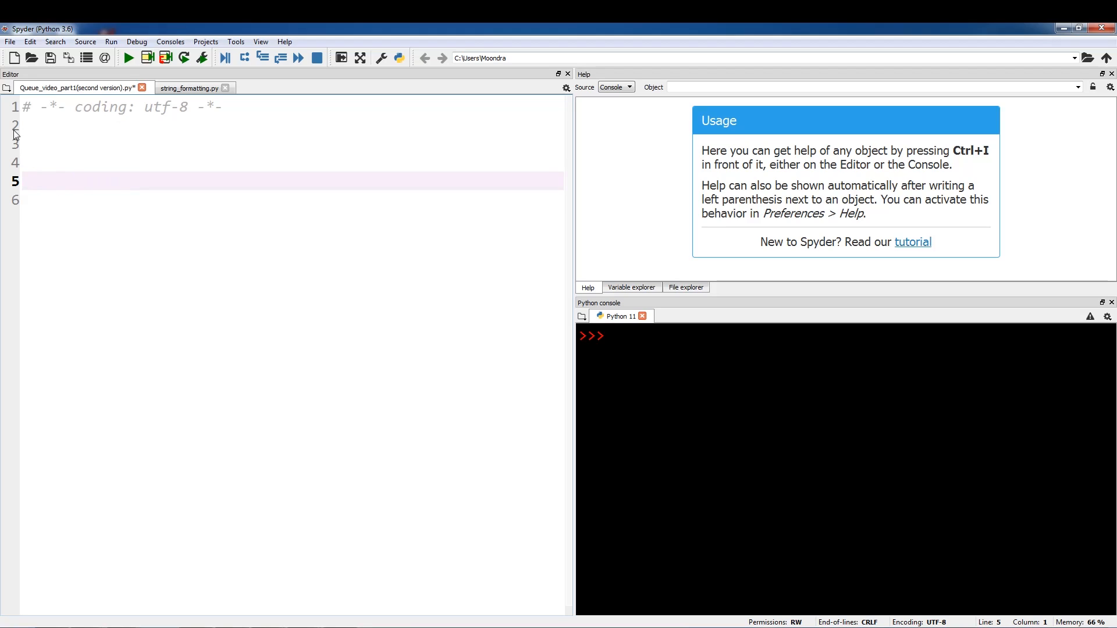
Step: Add 'import queue' and create the queue object with q = queue.Queue()
text(import q)
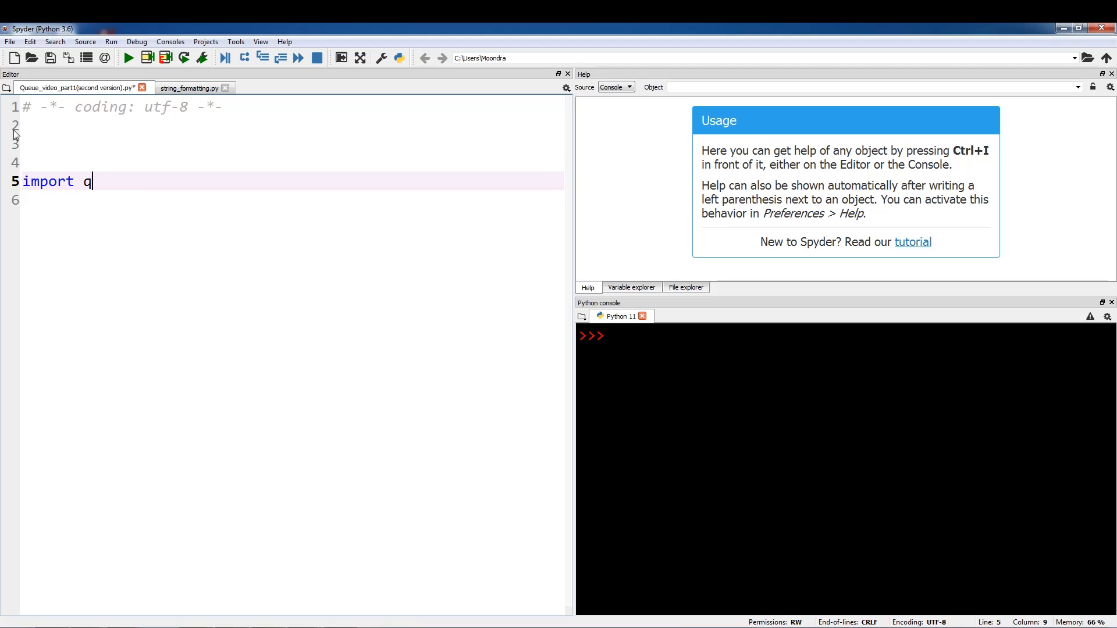
text(ueue)
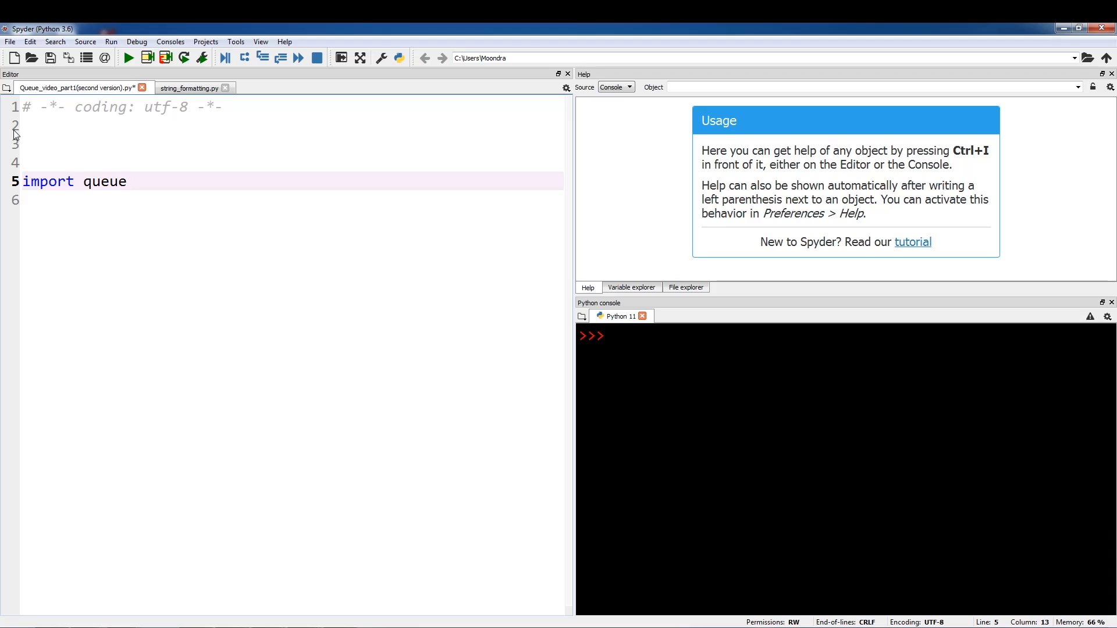
key(enter)
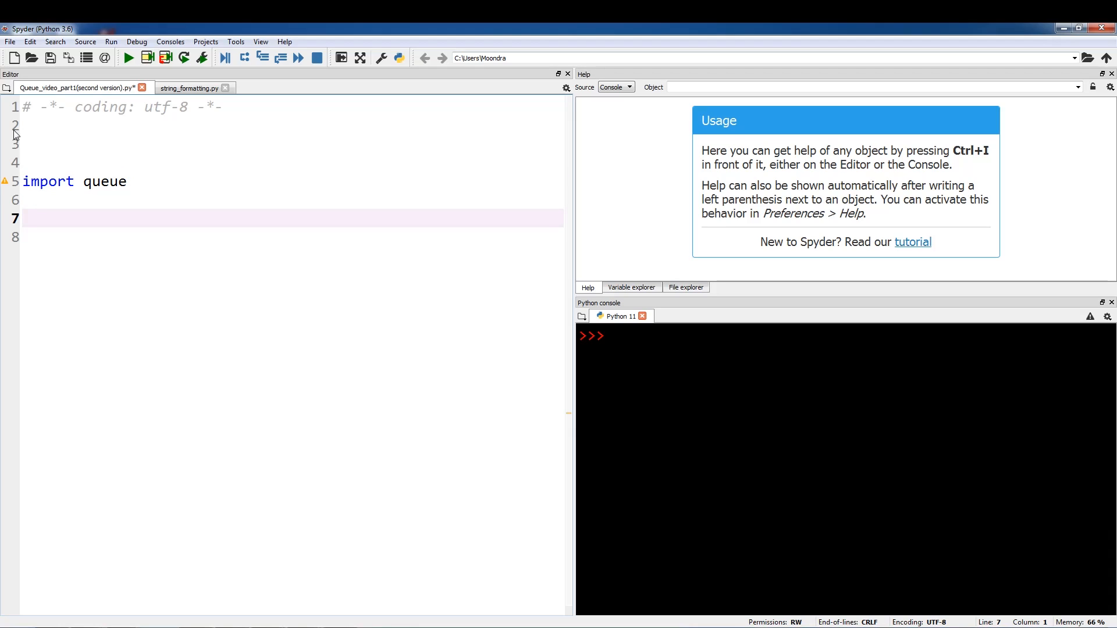
text(q =)
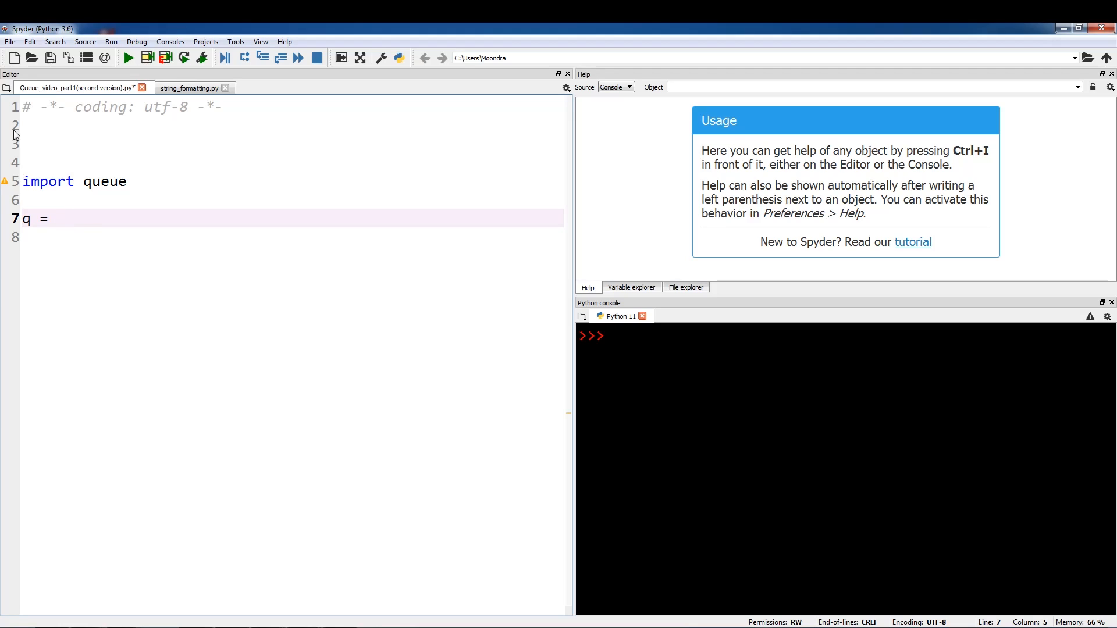
text(queue.Queue()
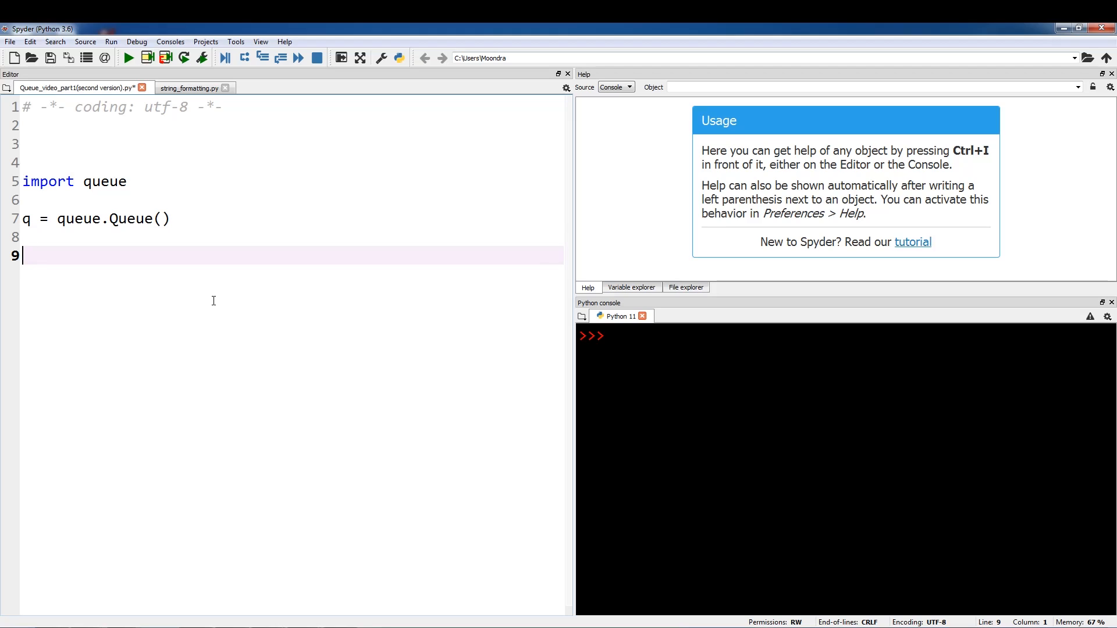
Step: Add q.put(5) and print(q.get()) to put 5 in the queue and print it back
text(.)
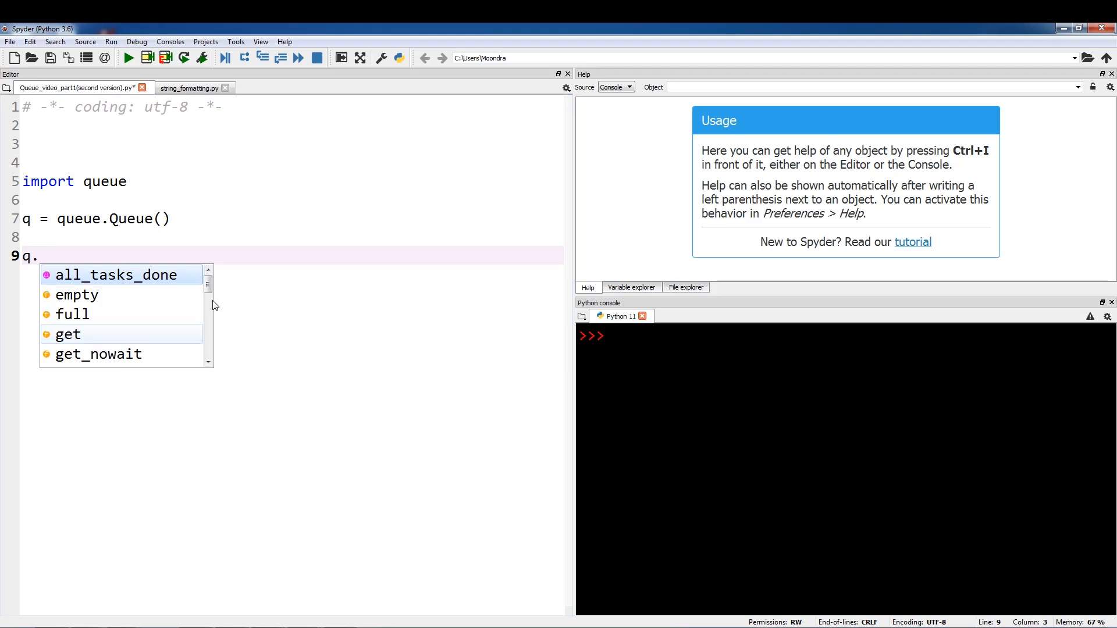
text(put()
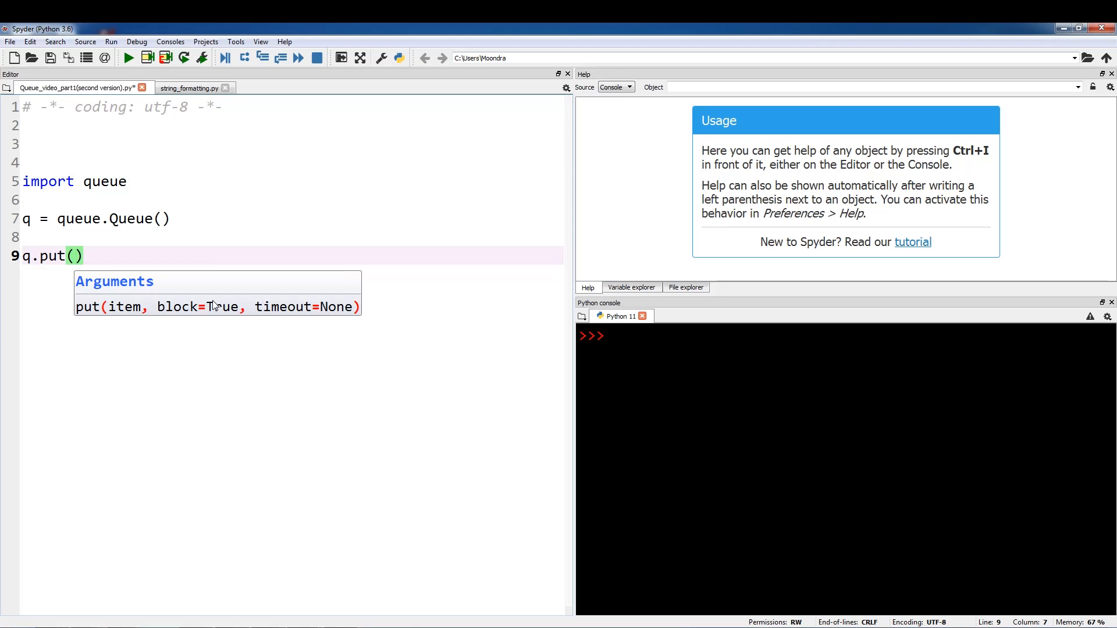
text(5)
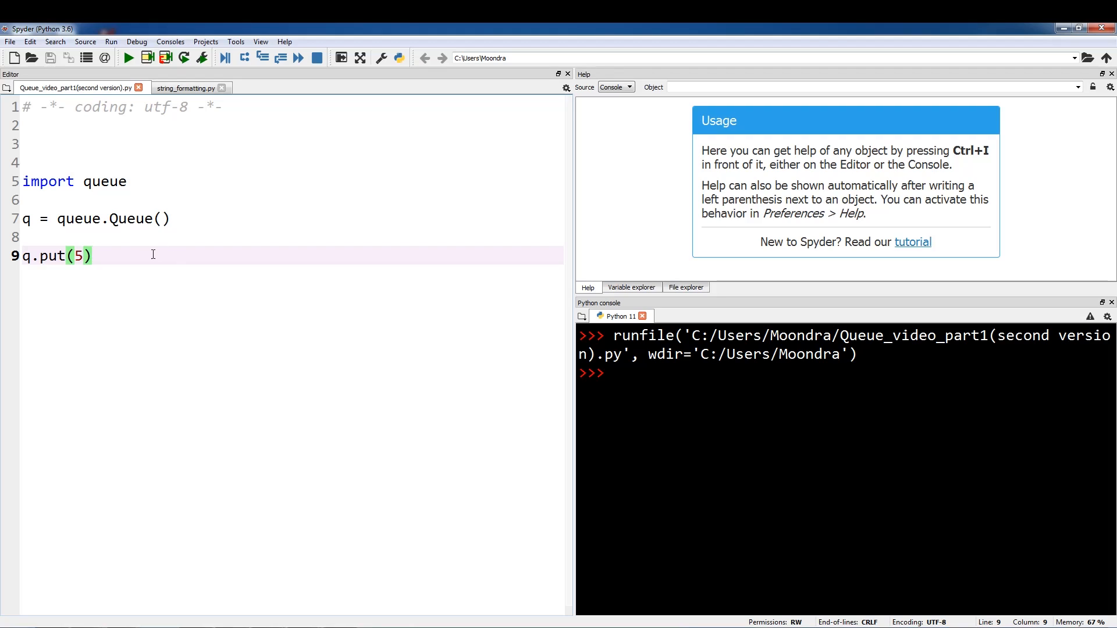
text(p)
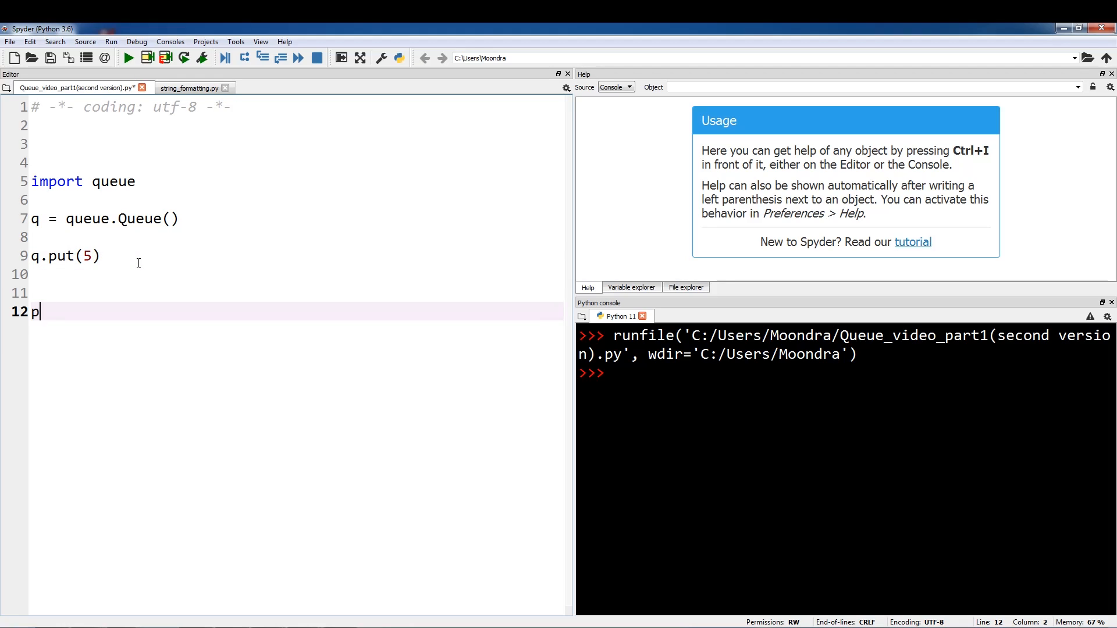
text(rint(.)
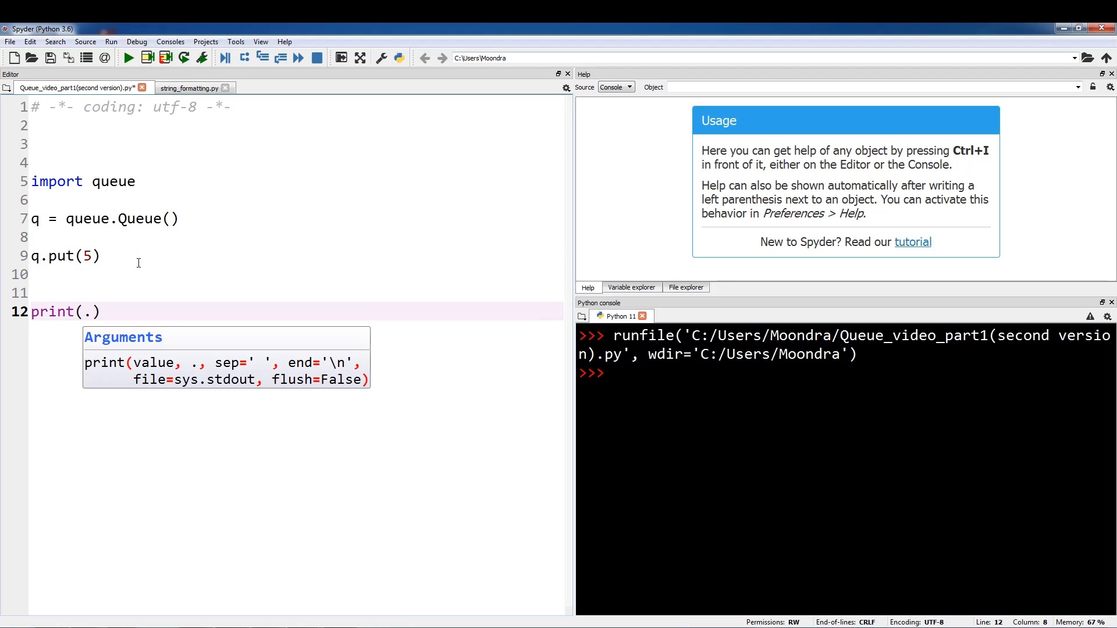
text(q.get()
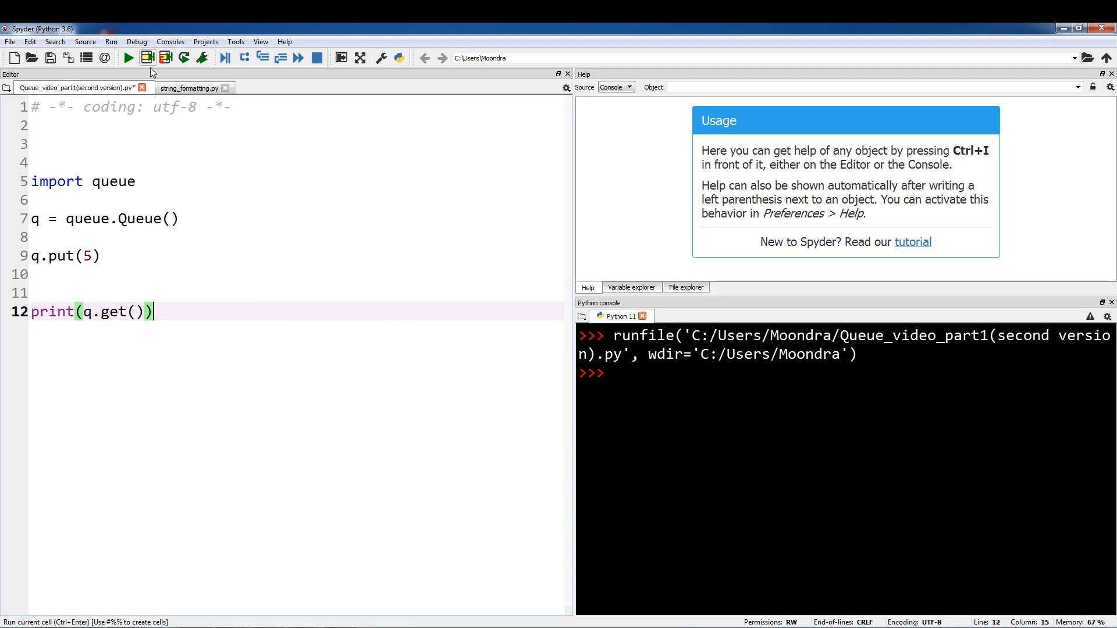
Step: Run the script so the console prints 5, then leave room for more lines
click(127, 58)
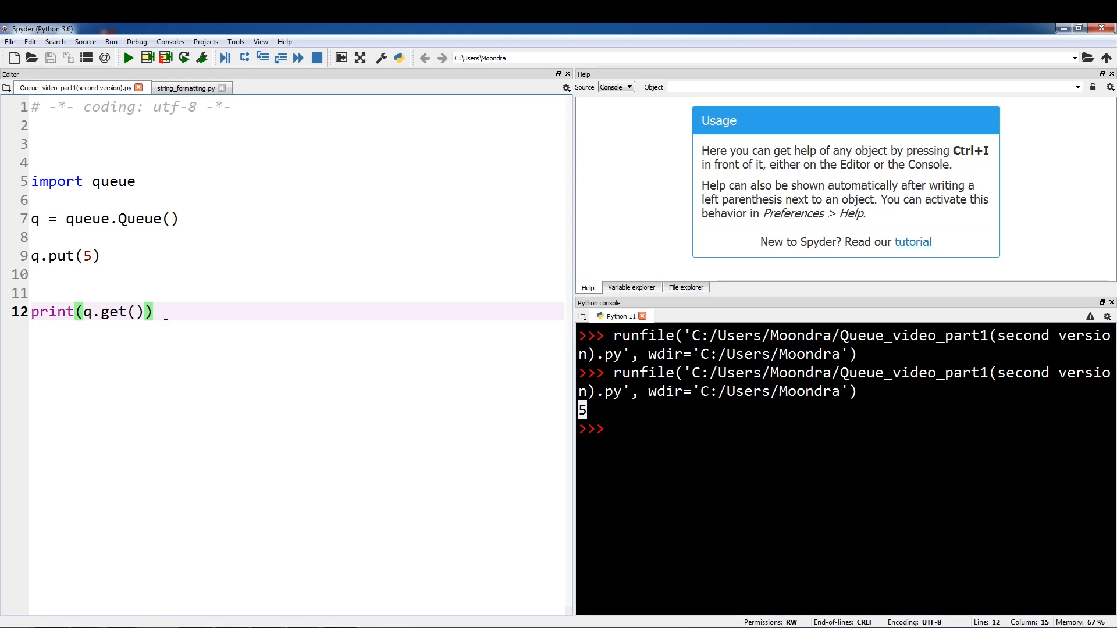
key(enter)
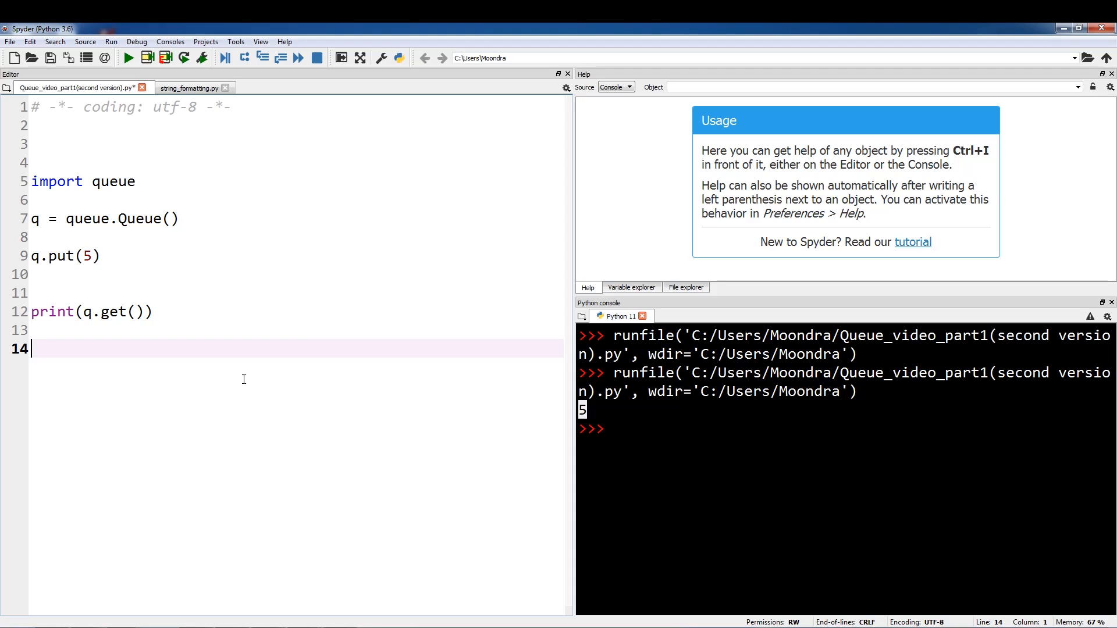
mouse_move(154, 350)
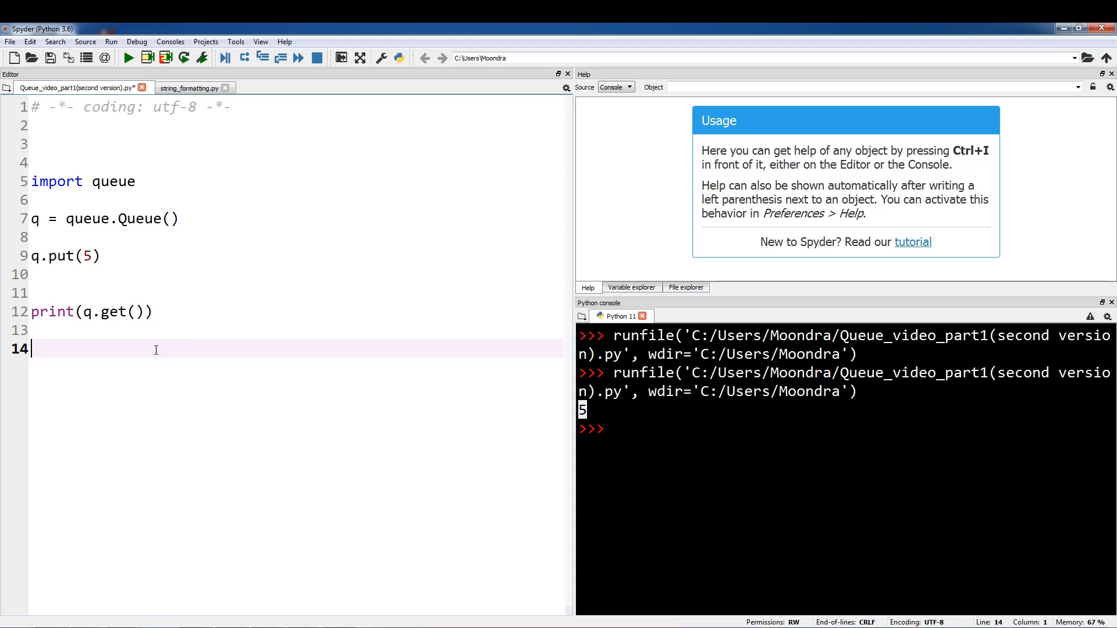
Step: Add print(q.empty()) after the get and rerun so the console shows 5 then True
text(q.empti)
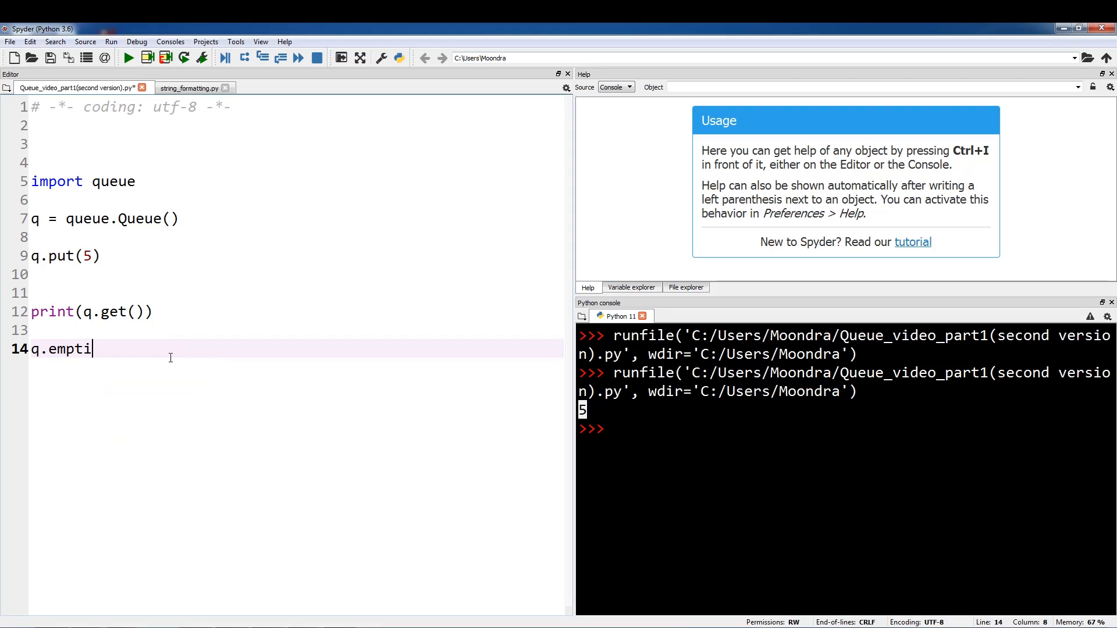
text(())
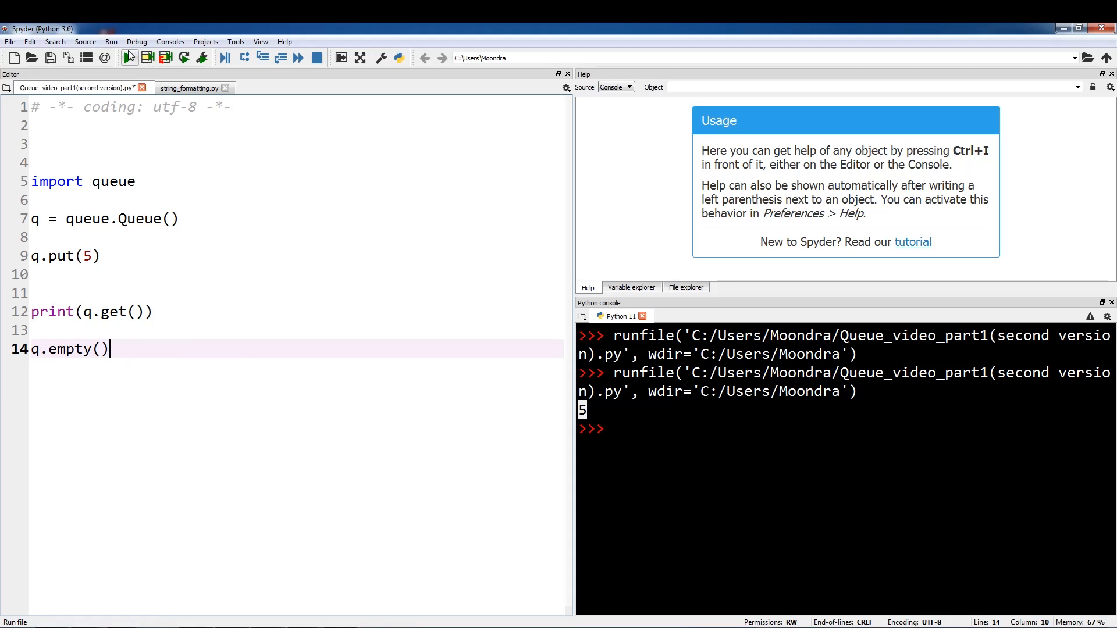
click(128, 58)
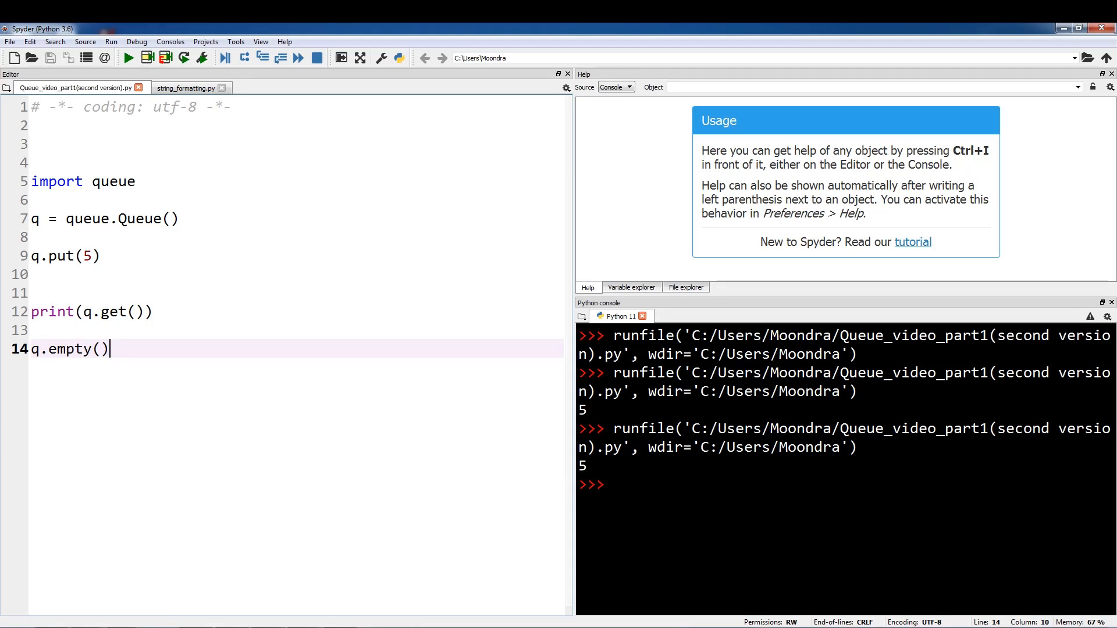
text(print)
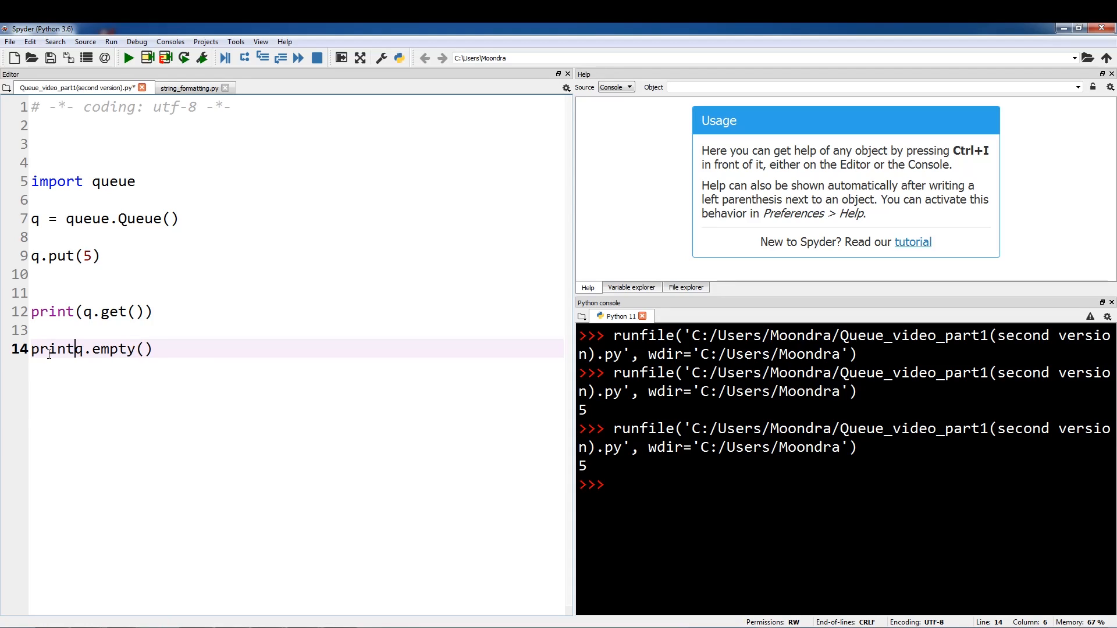
text(()
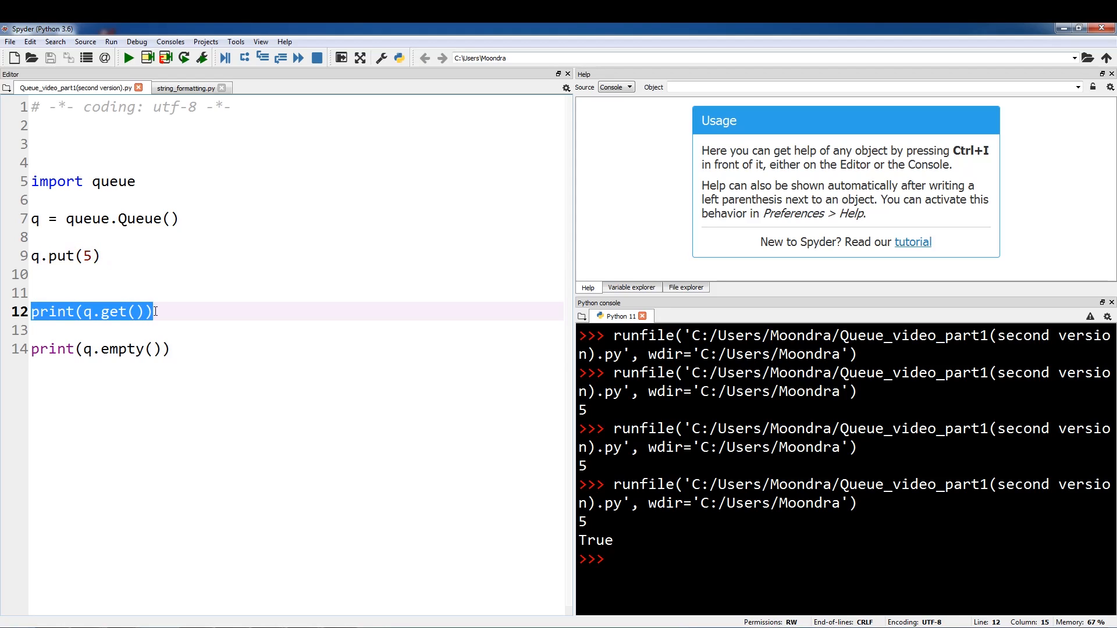
click(100, 349)
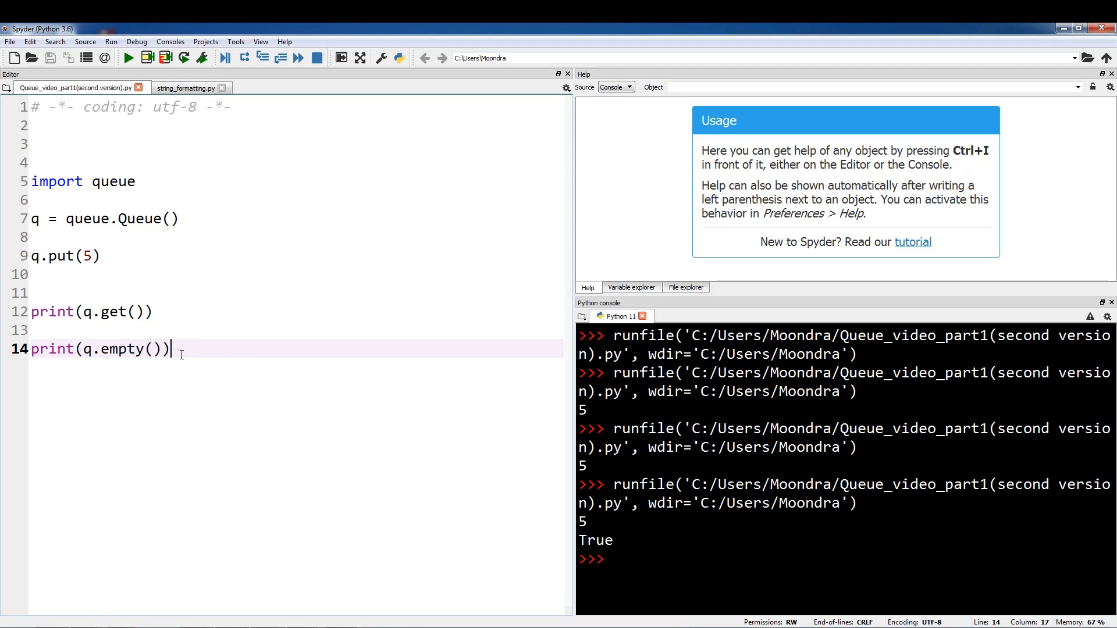
key(enter)
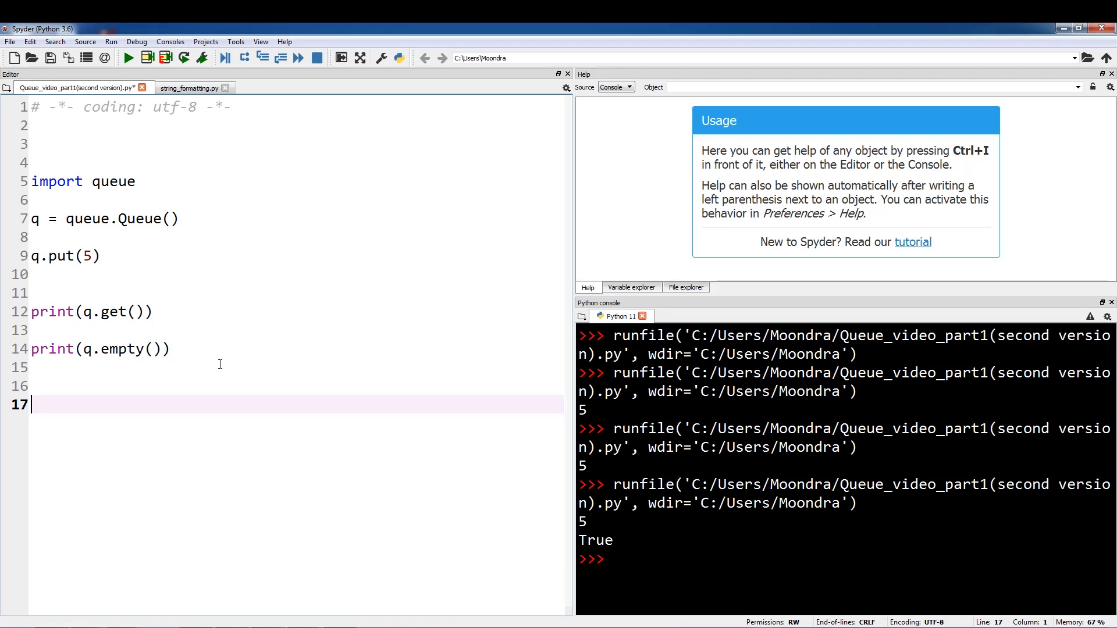
Step: Write a for loop over range(5) that calls q.put(i)
text(for i i)
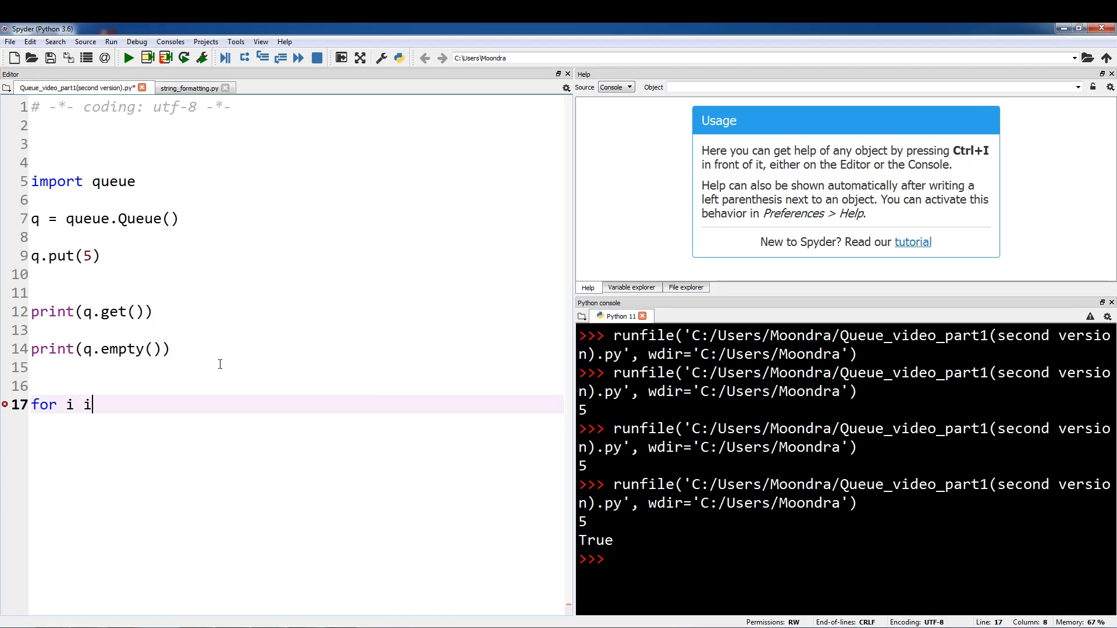
text(n range(5))
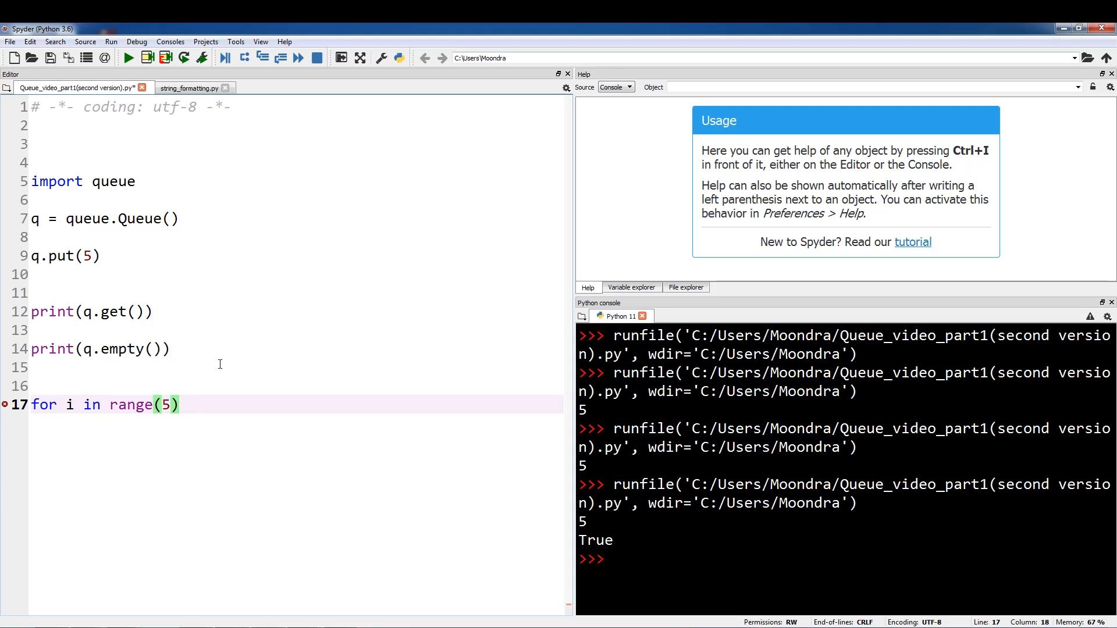
text(:)
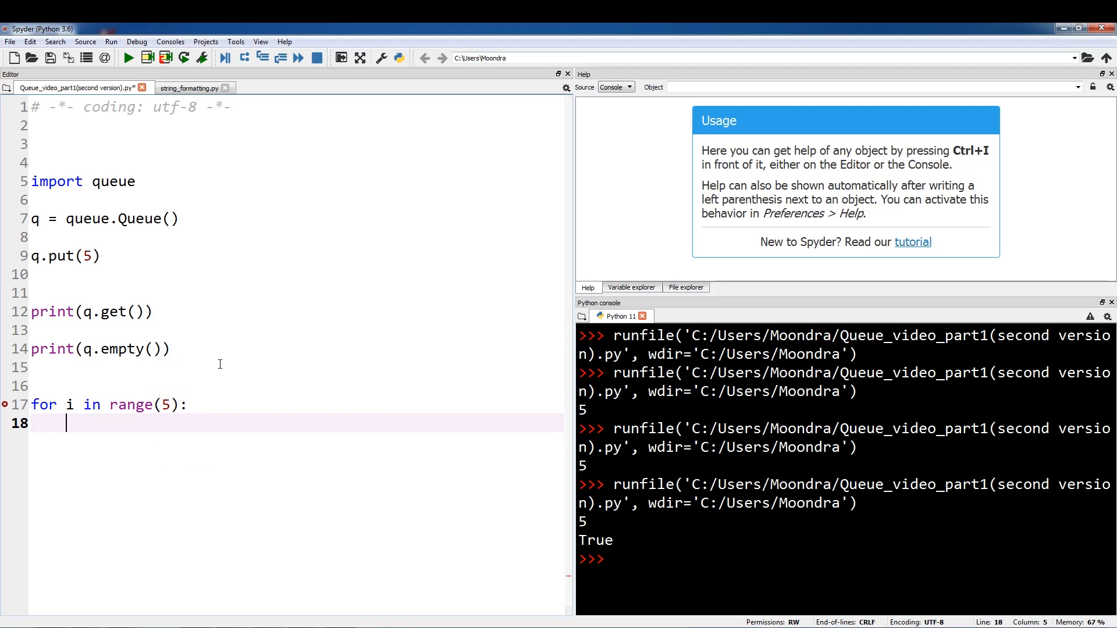
text(q.put(i))
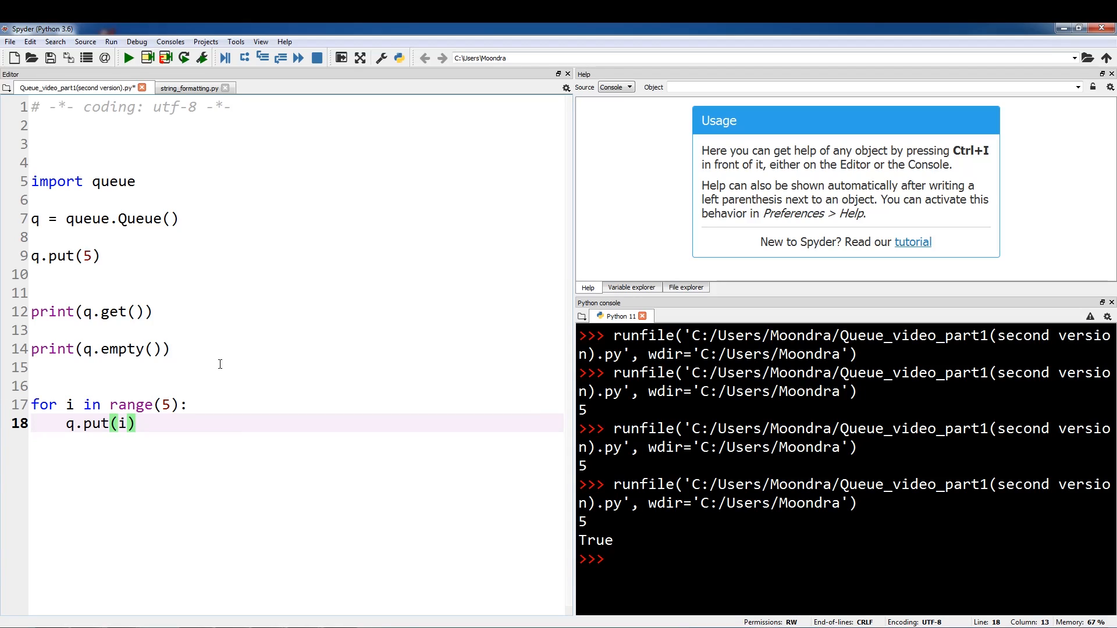
key(enter)
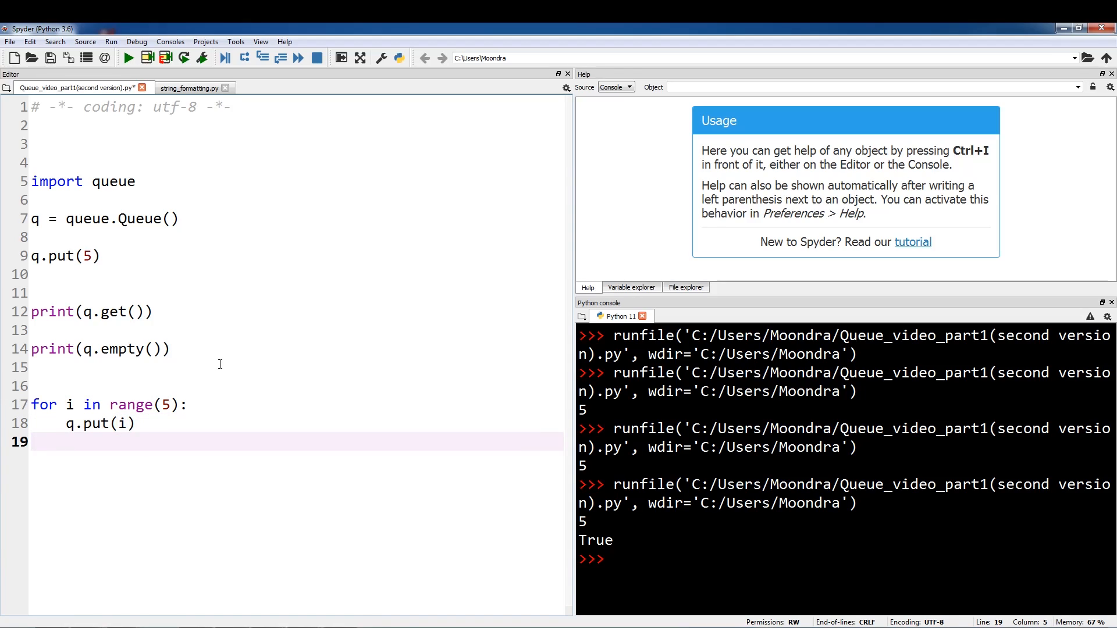
key(enter)
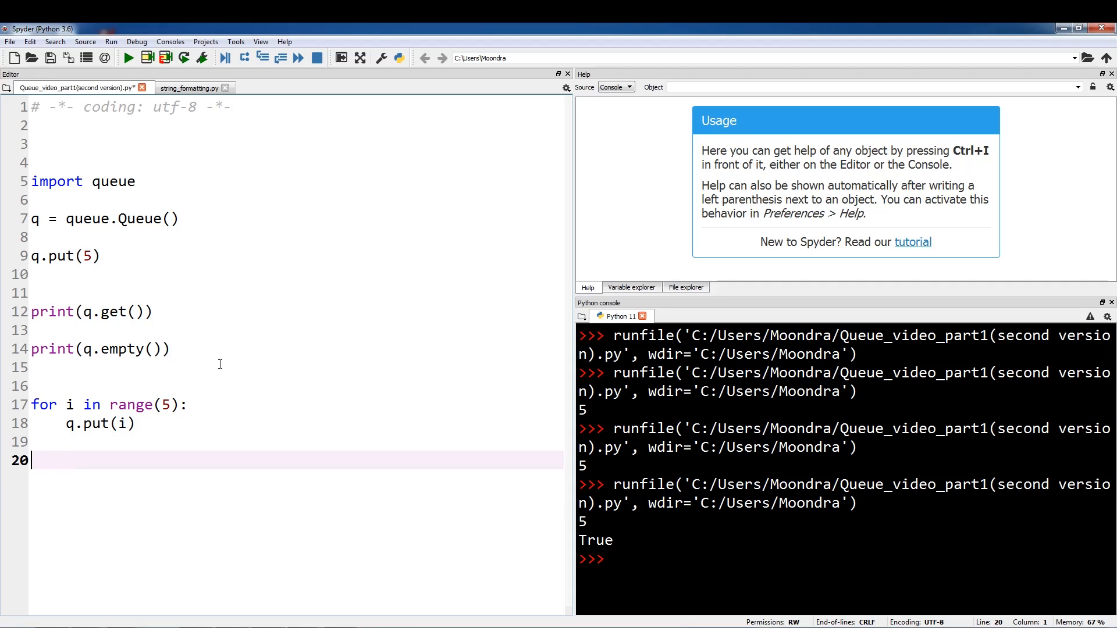
Step: Write a while not q.empty() loop printing q.get() with a space end separator
text(while n)
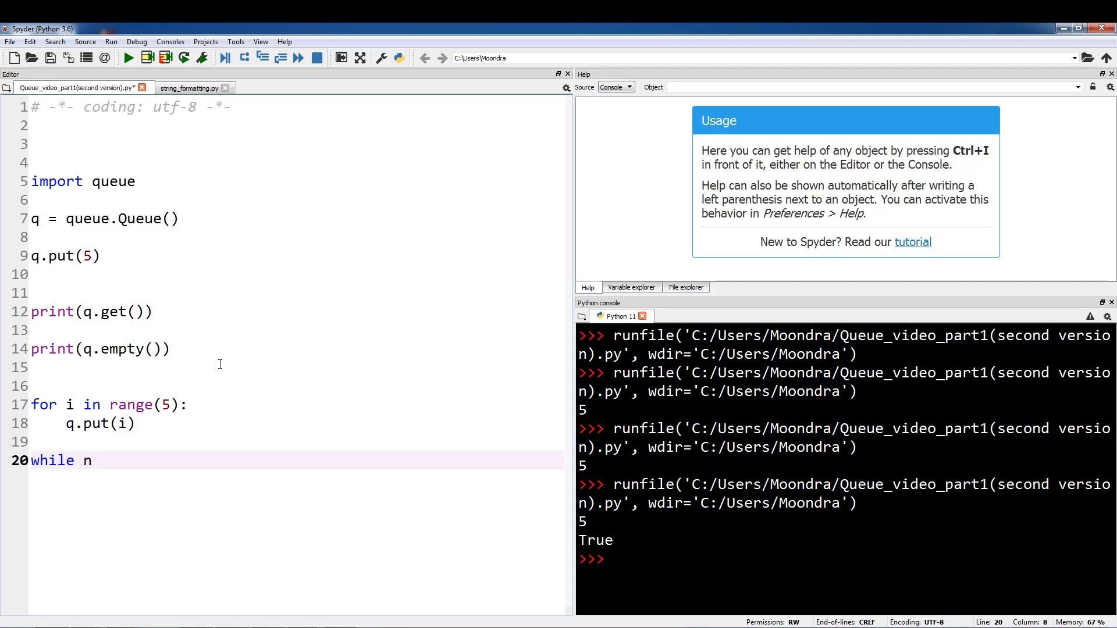
text(not q.)
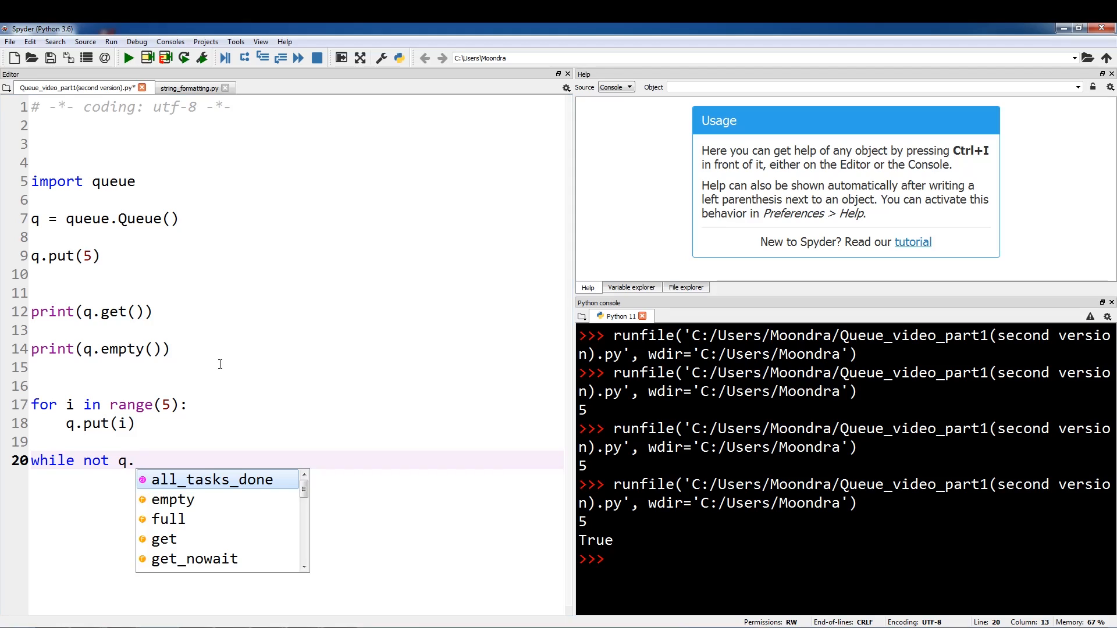
text(empt)
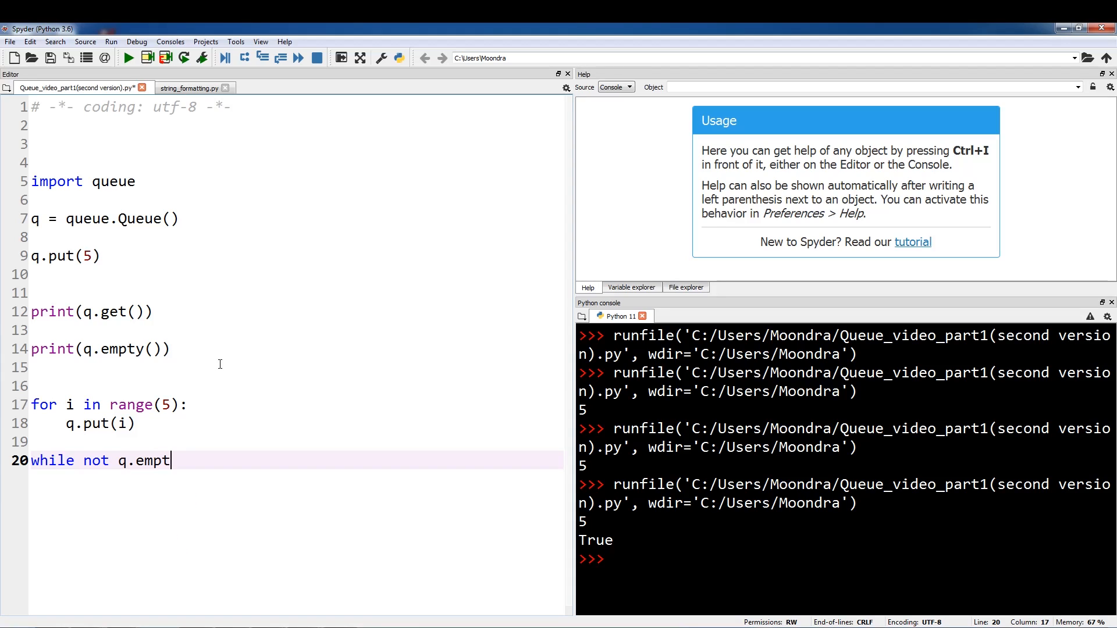
text(y():)
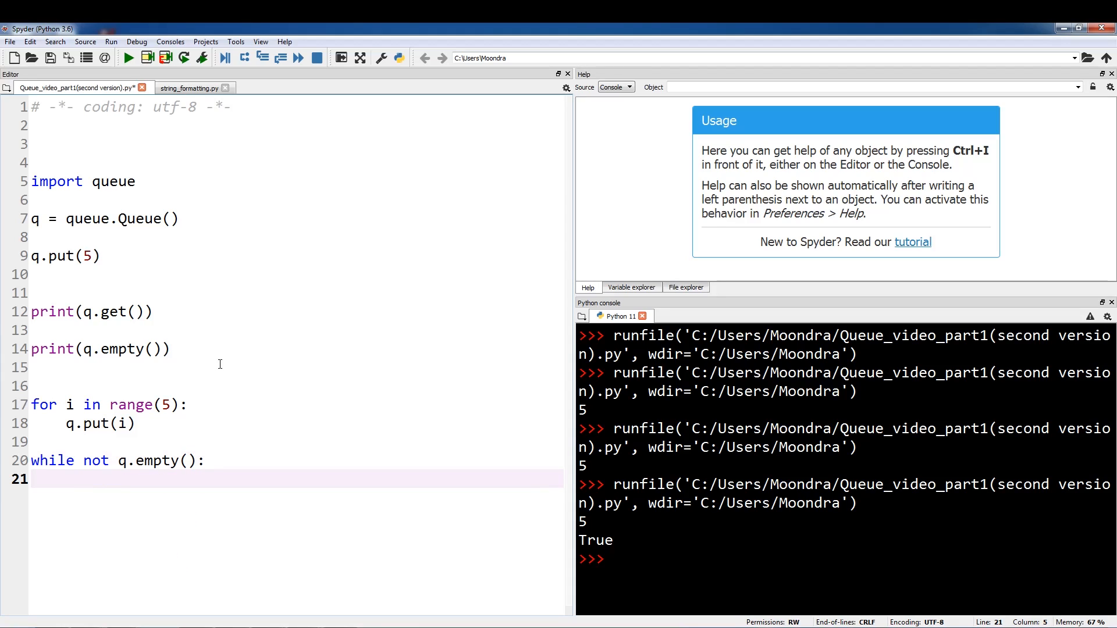
text(print(q.)
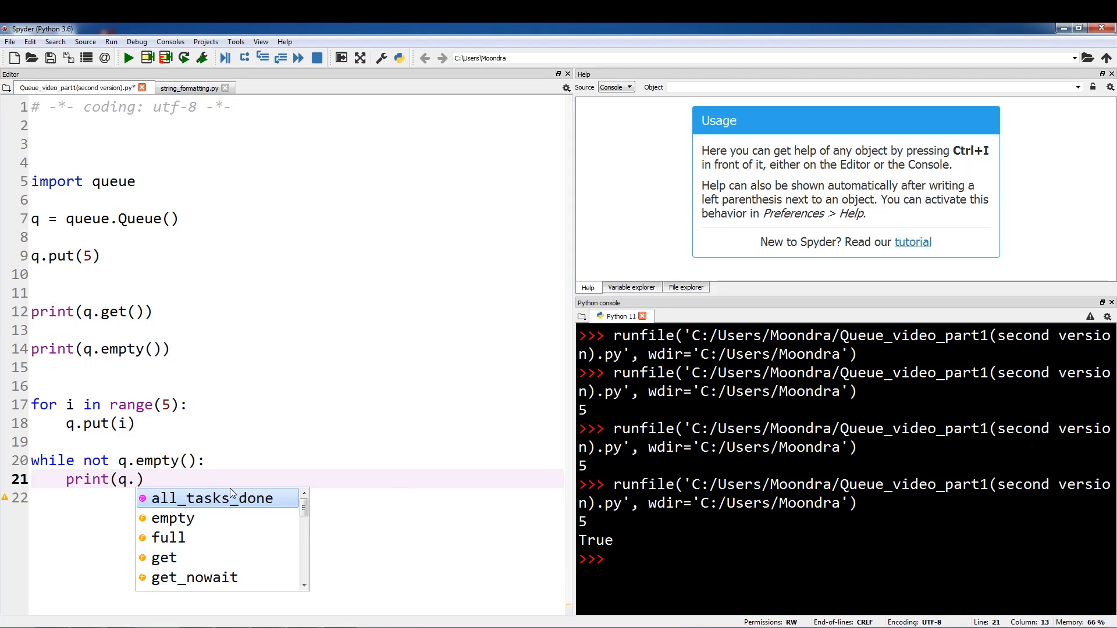
text(get(),)
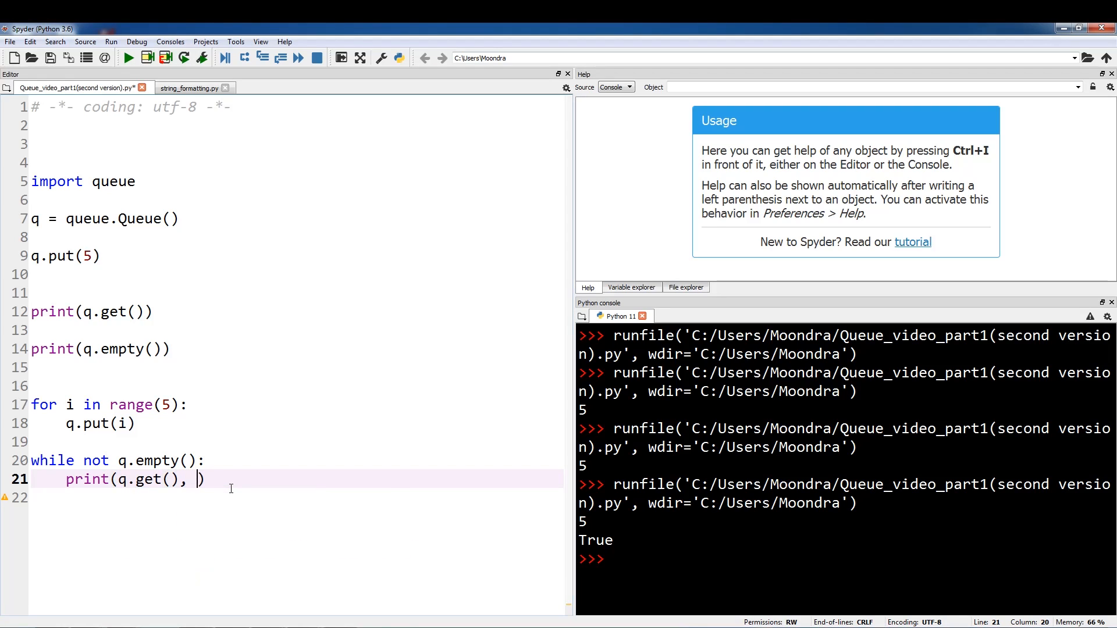
text(end)
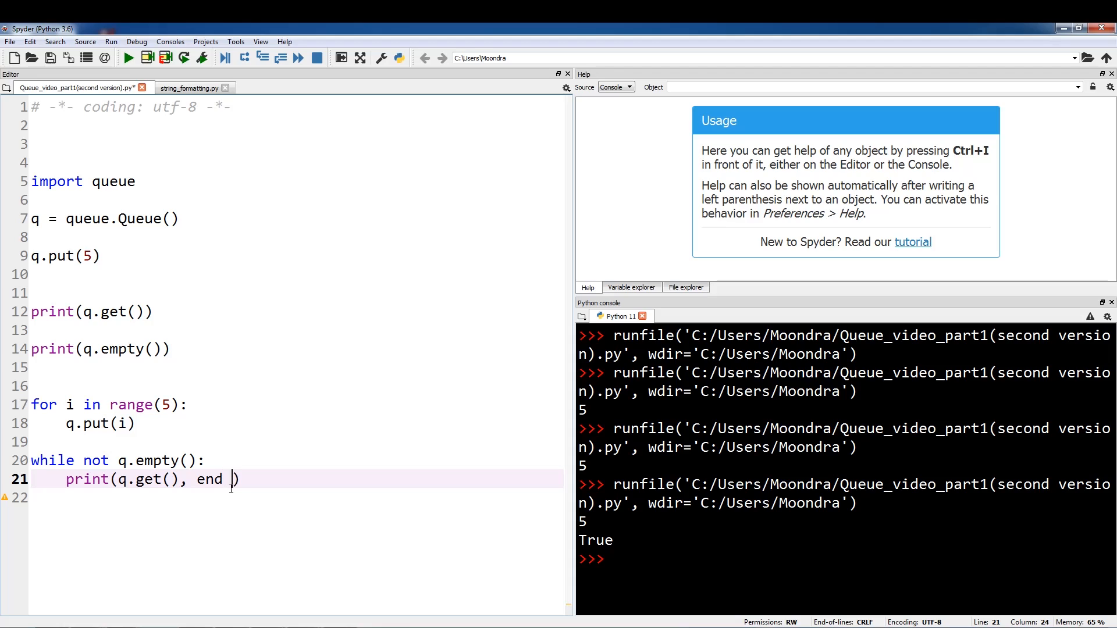
text(= ')
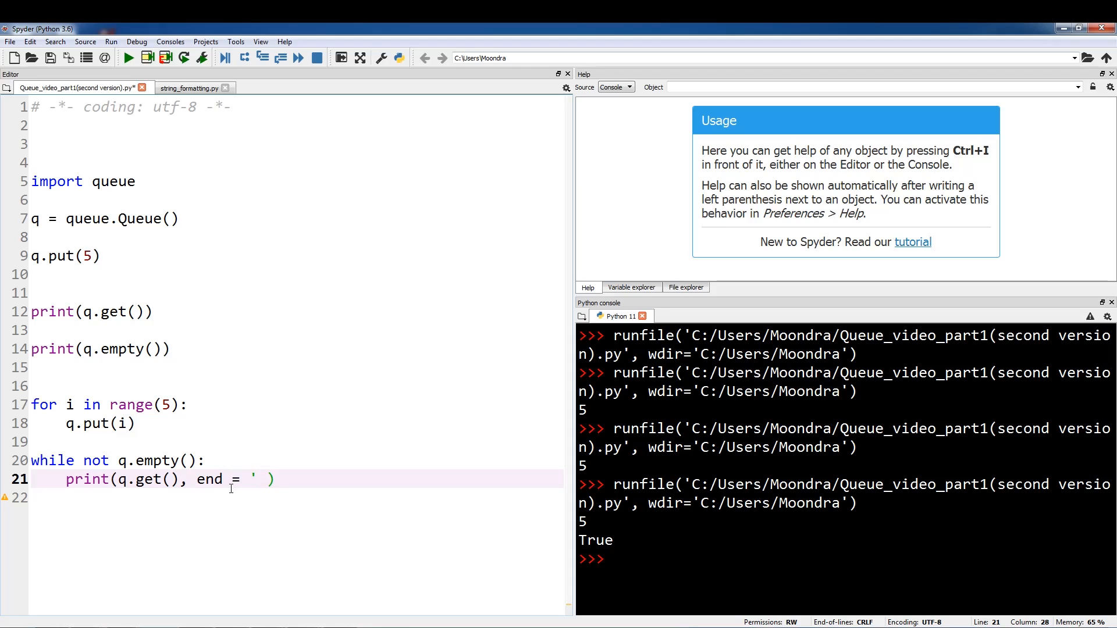
text("   ")
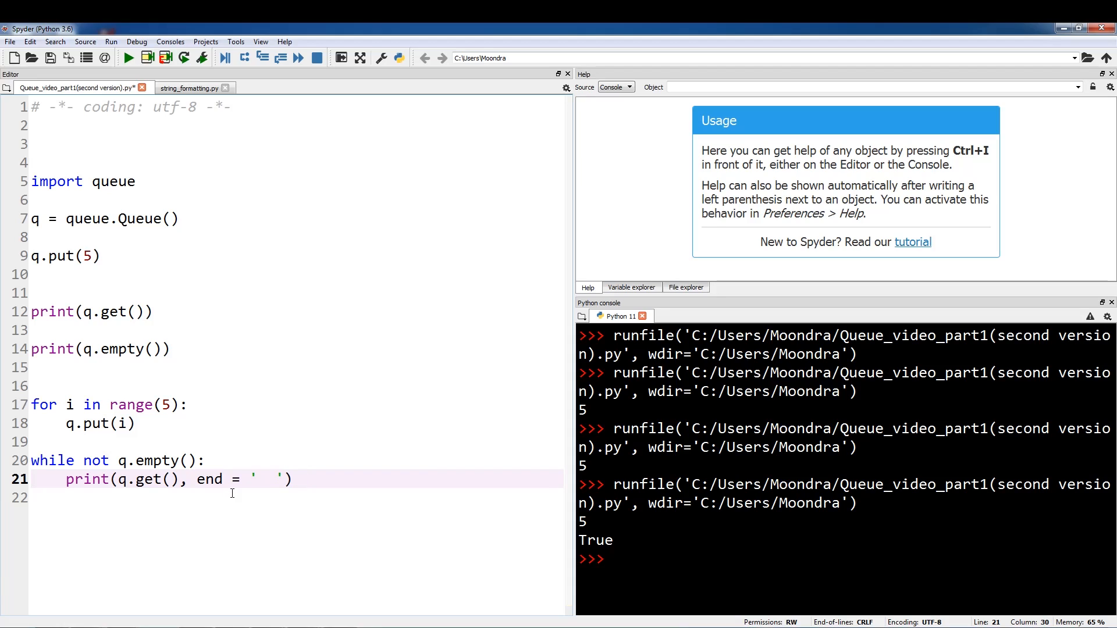
Step: Comment out the old single-value lines from q = queue.Queue() through print(q.empty())
click(284, 478)
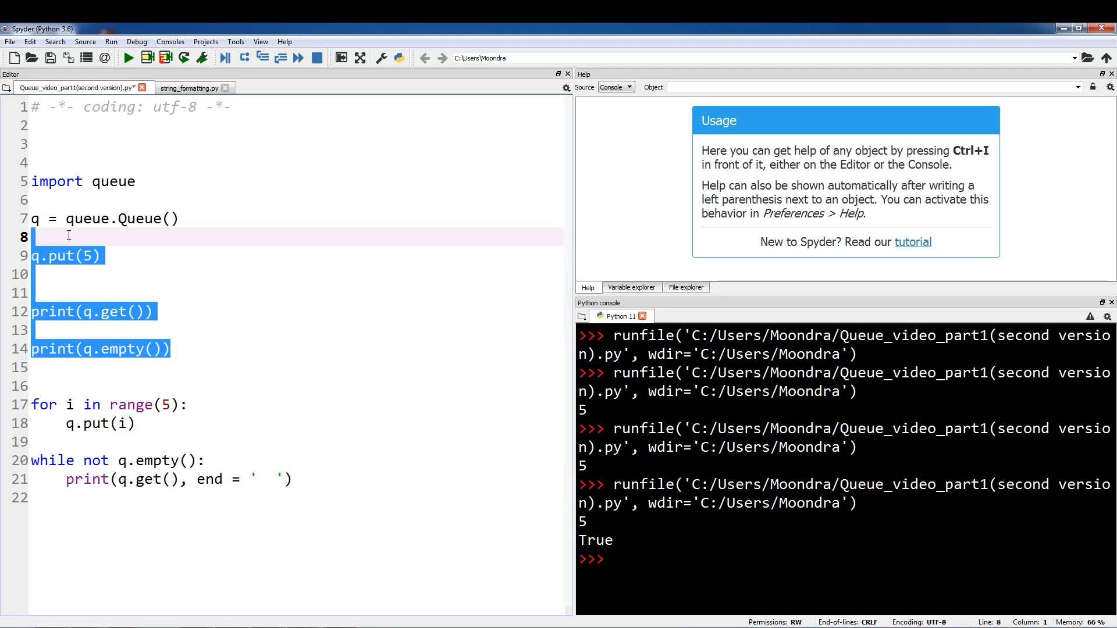
right_click(67, 235)
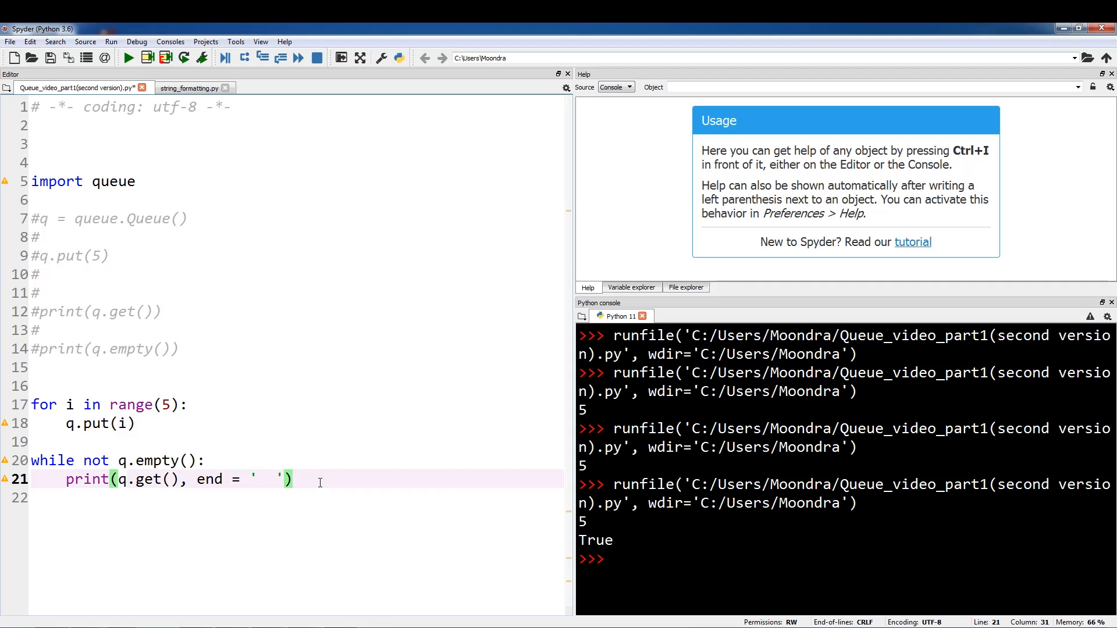
mouse_move(112, 42)
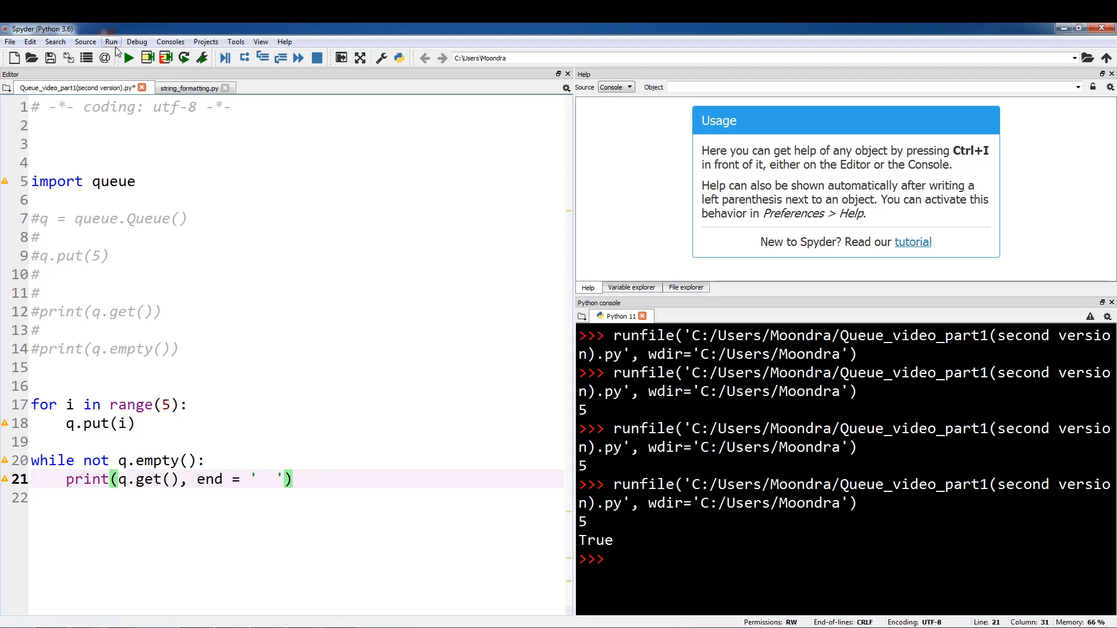
Step: Run the loop version and highlight the console output 0 1 2 3 4
click(128, 58)
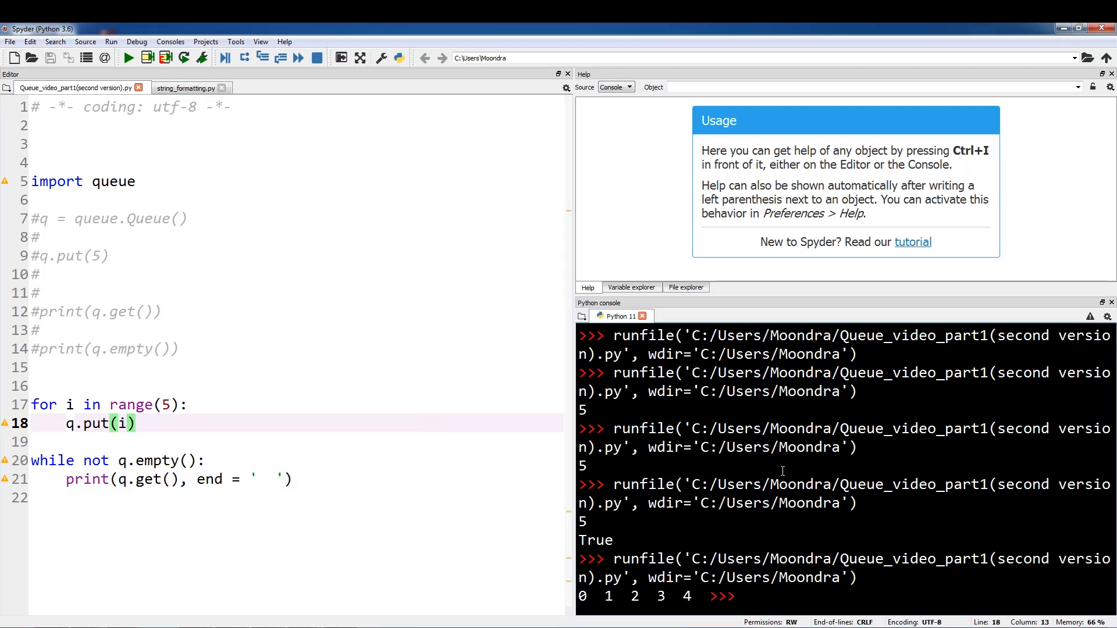
drag(578, 596, 688, 596)
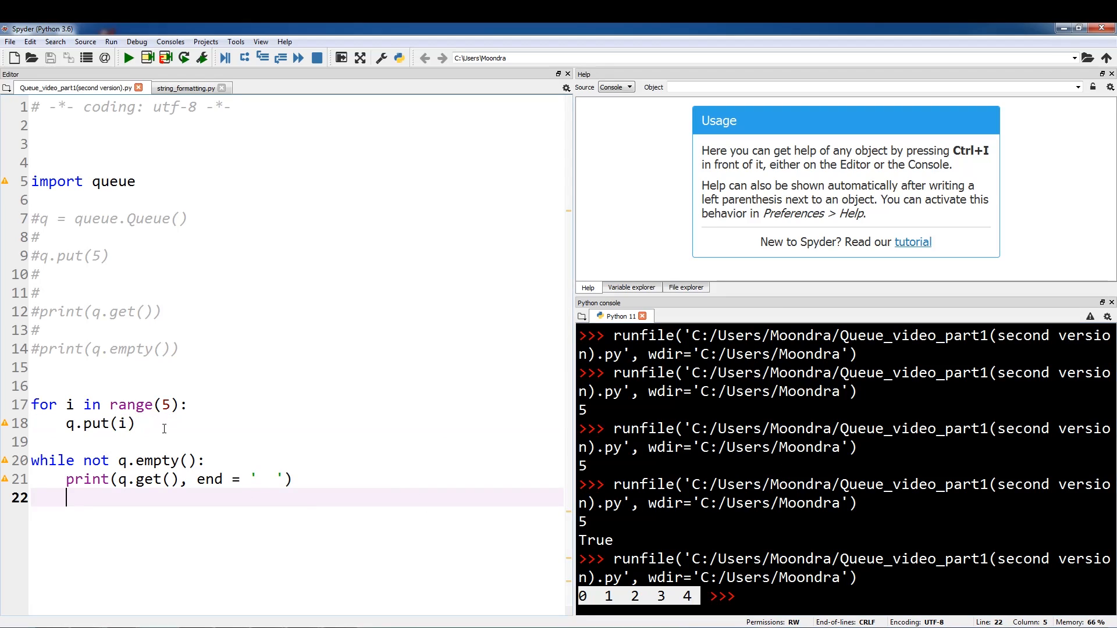
mouse_move(181, 436)
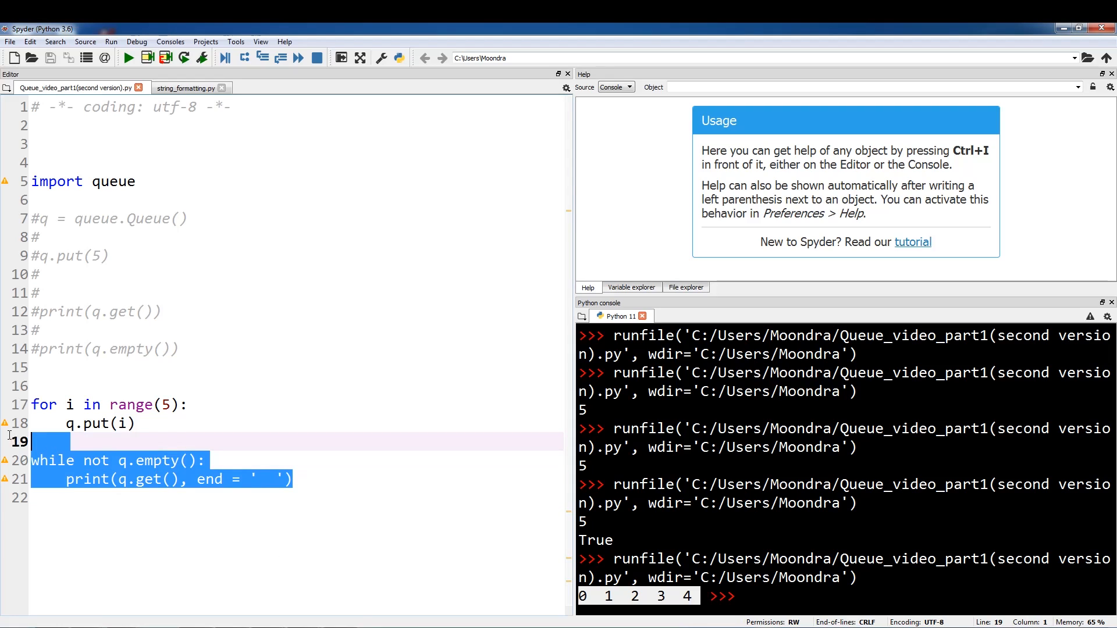
Step: Delete the loops and add print('first item gotten'), a second print(q.get()) and print('finished')
key(Delete)
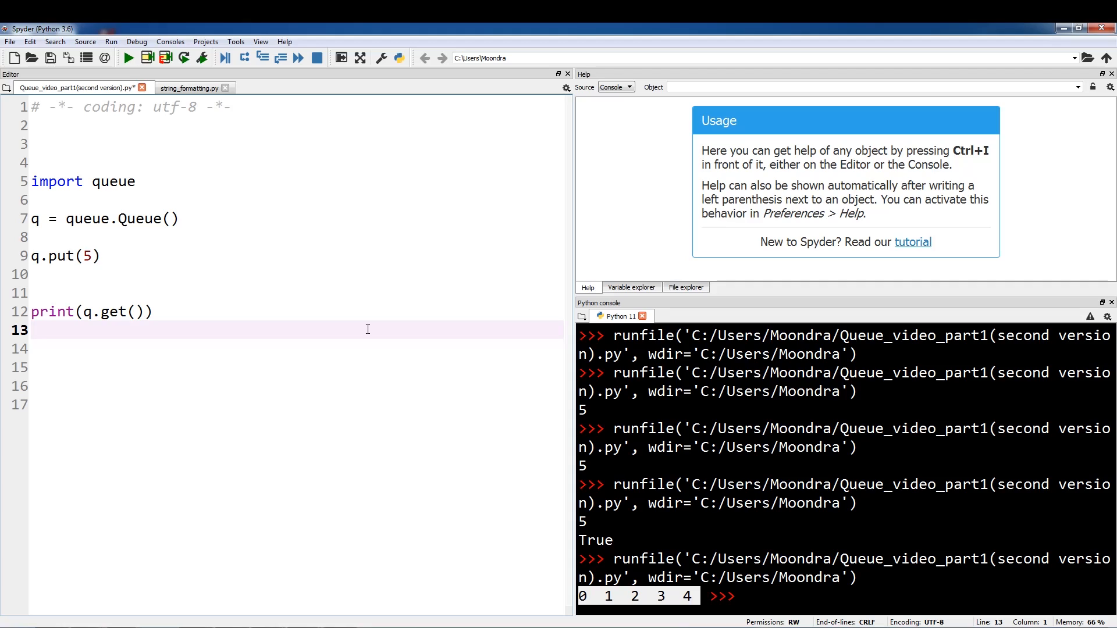
text(print('f)
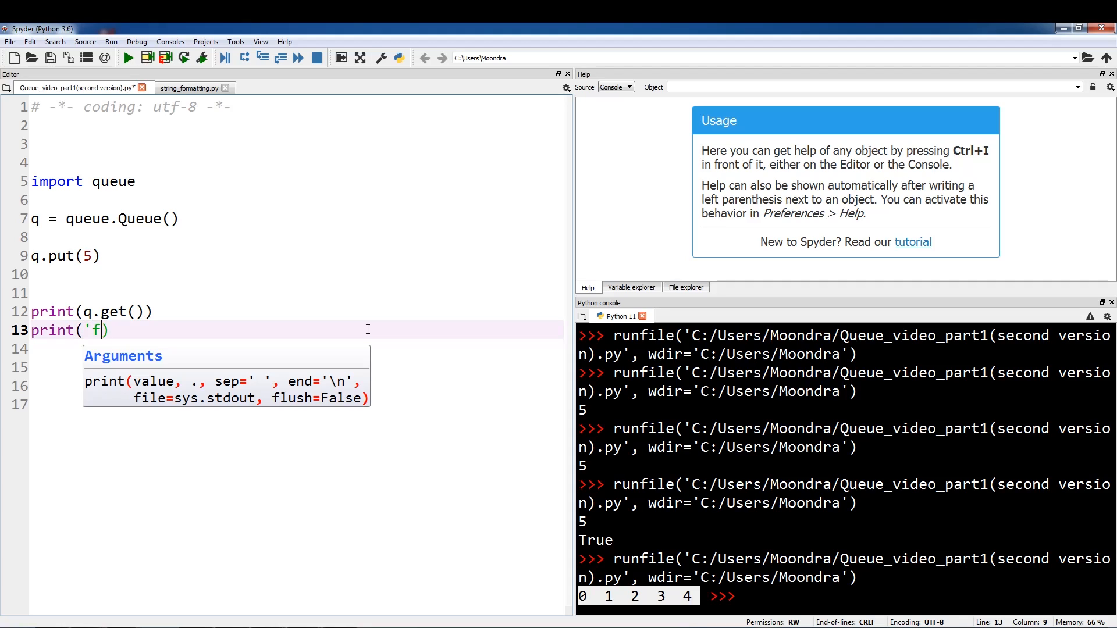
text(irst item gotte)
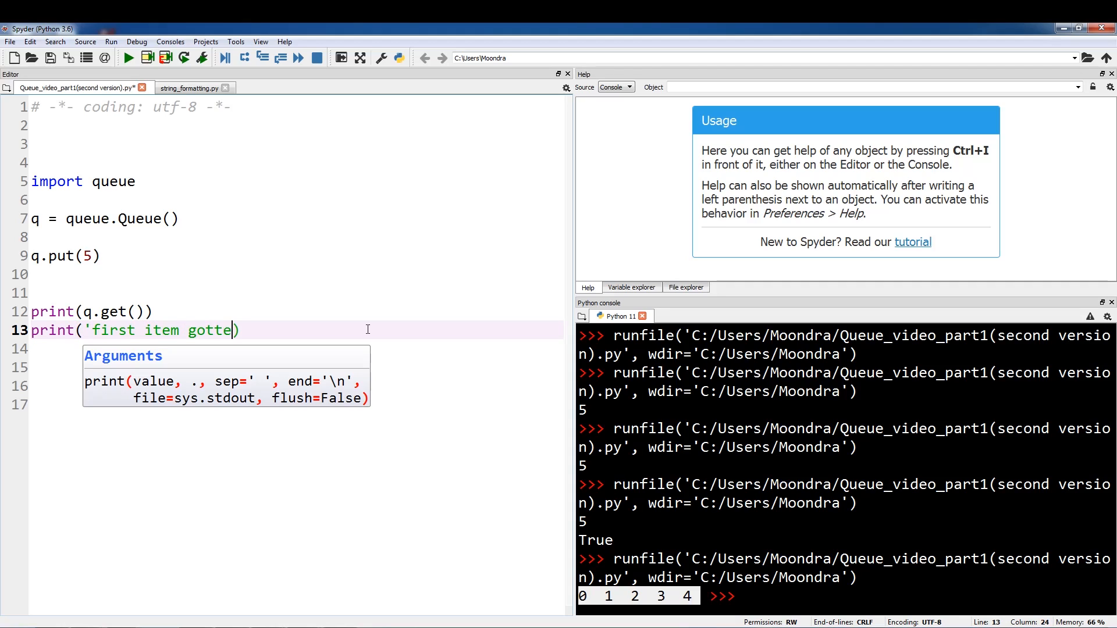
text(n')
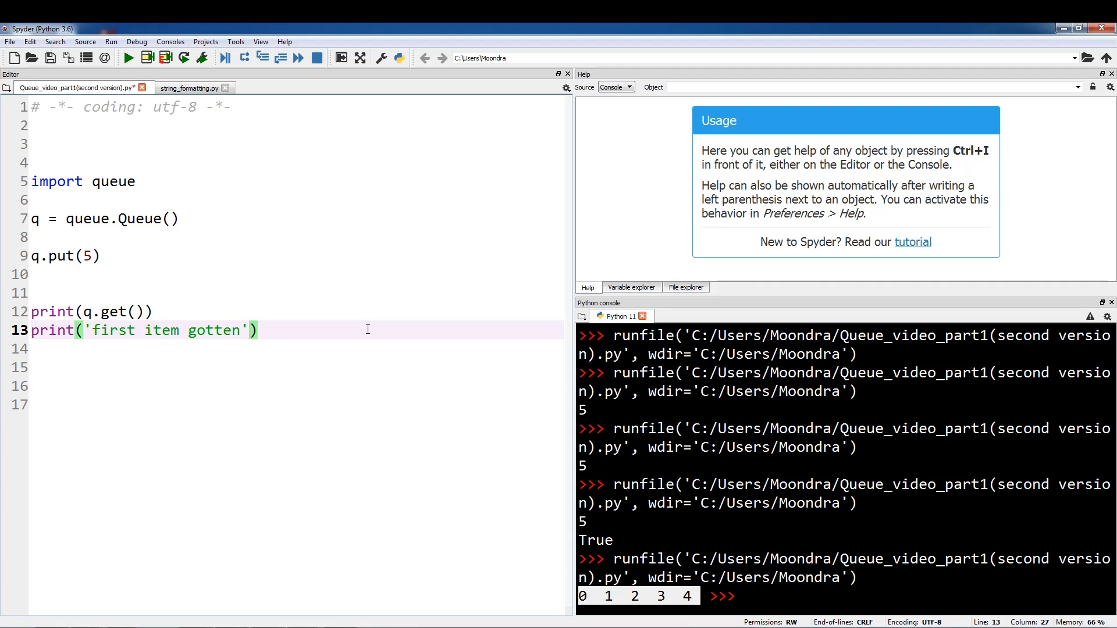
text(prin)
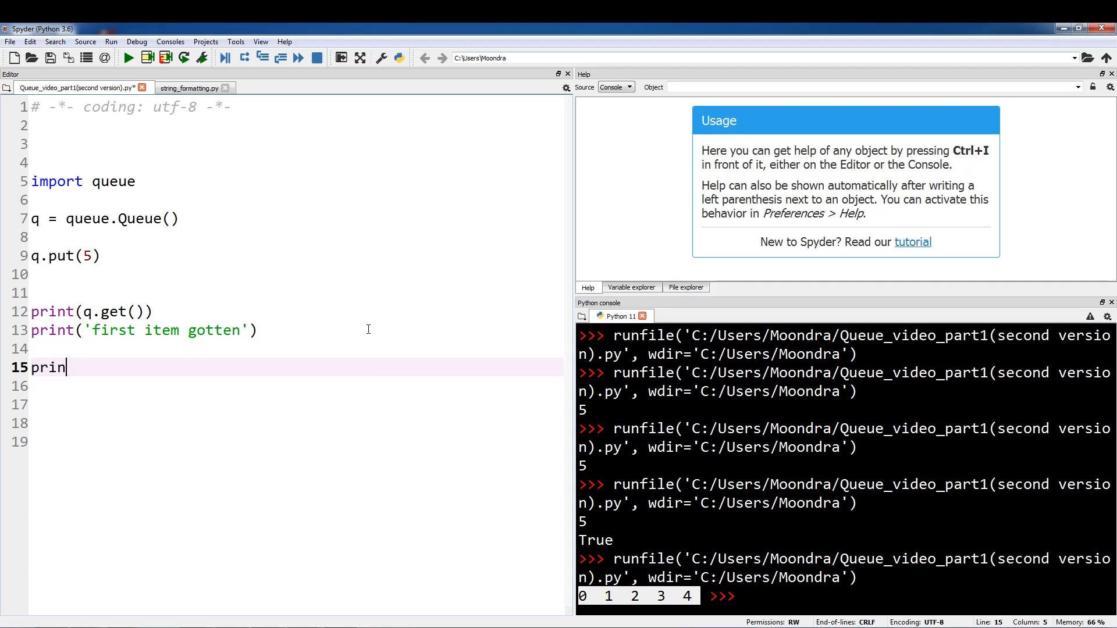
text(t(q.get()))
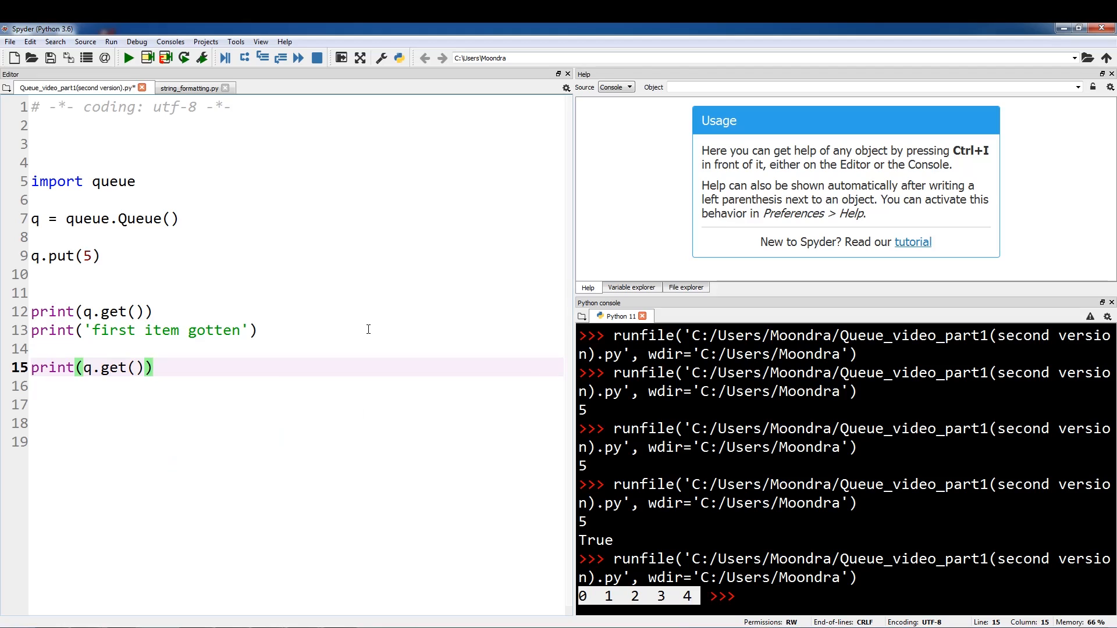
text(print(')
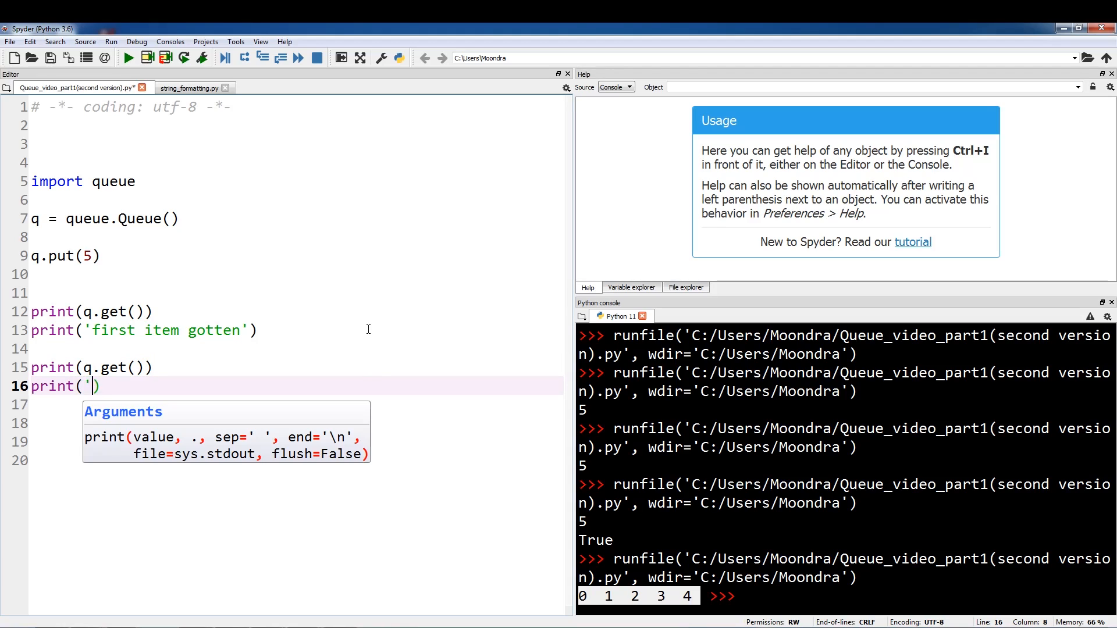
text(finished)
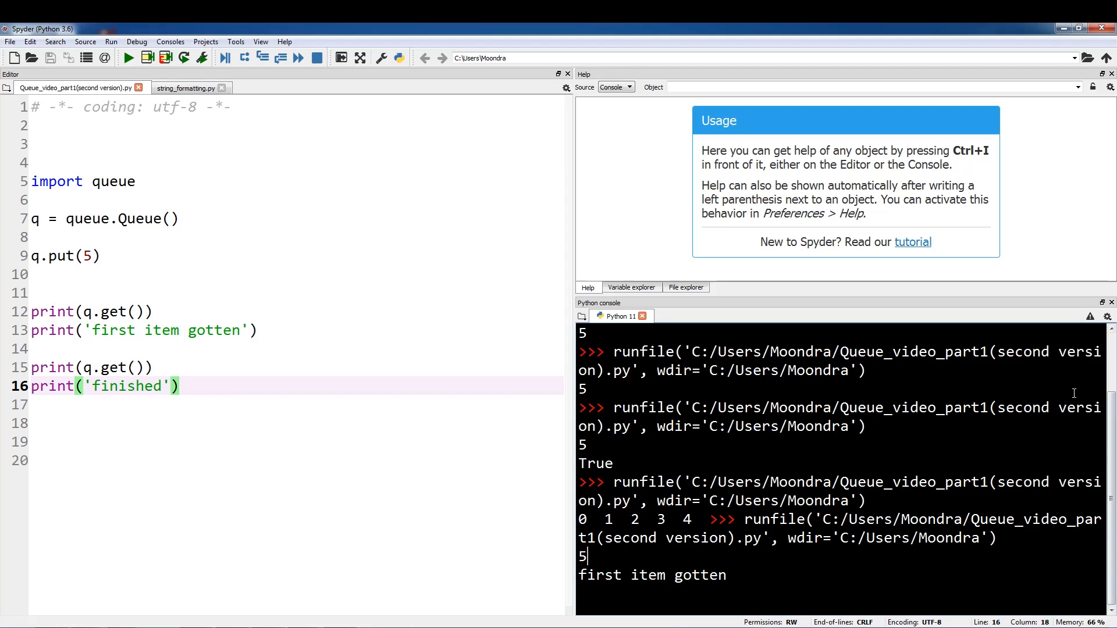
mouse_move(892, 322)
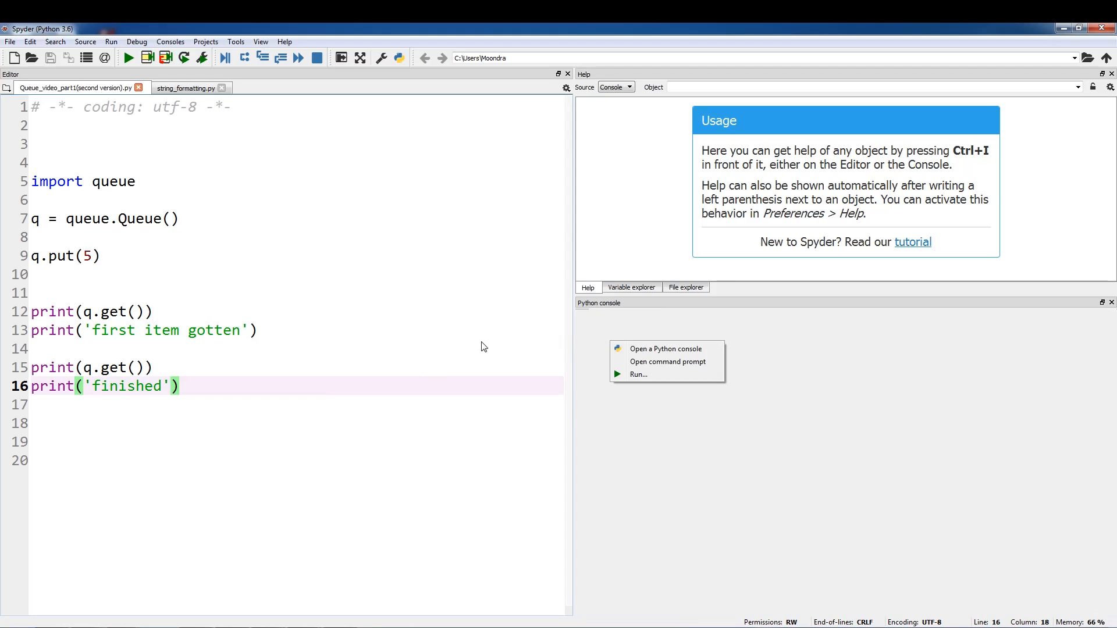
Step: Start a fresh Python console to replace the one stuck on the second get
click(664, 348)
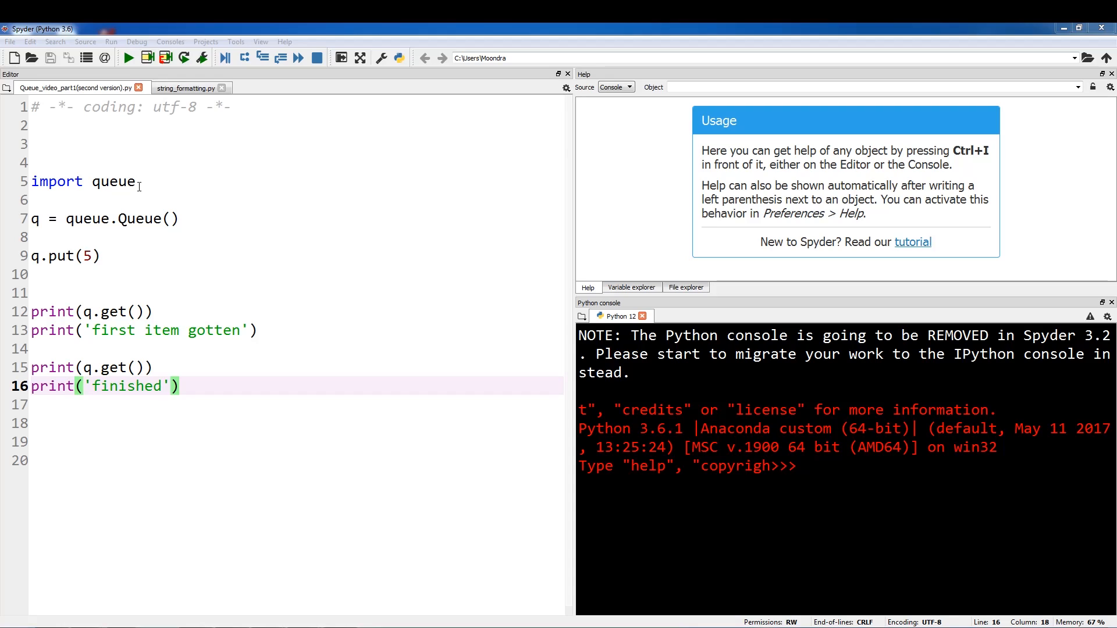
Step: Import threading and start defining putting_thread(q)
text(import)
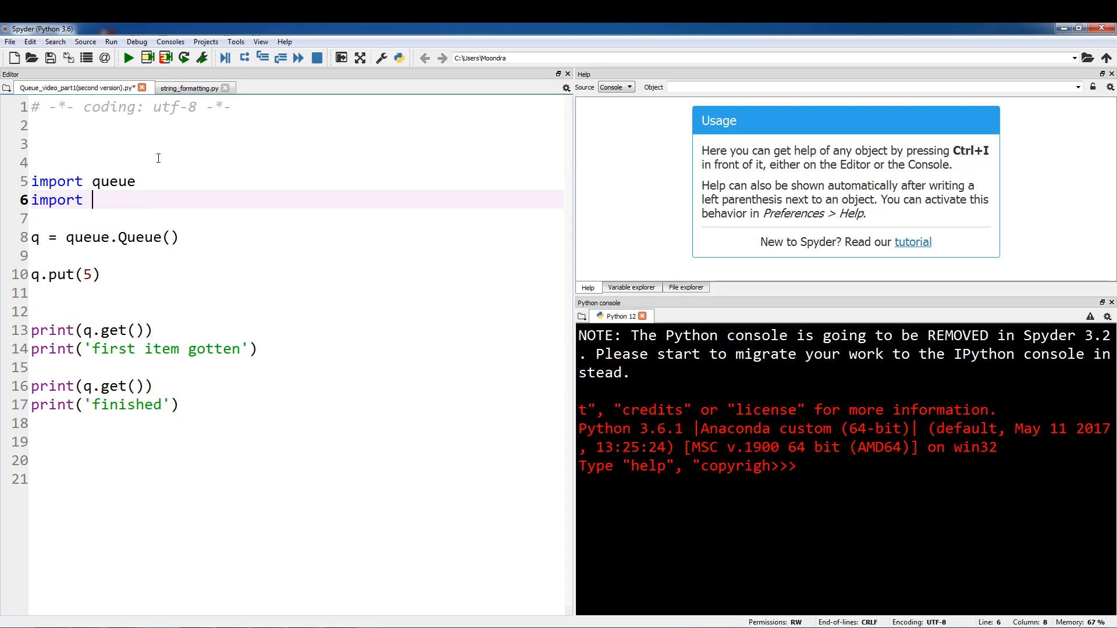
text(threading)
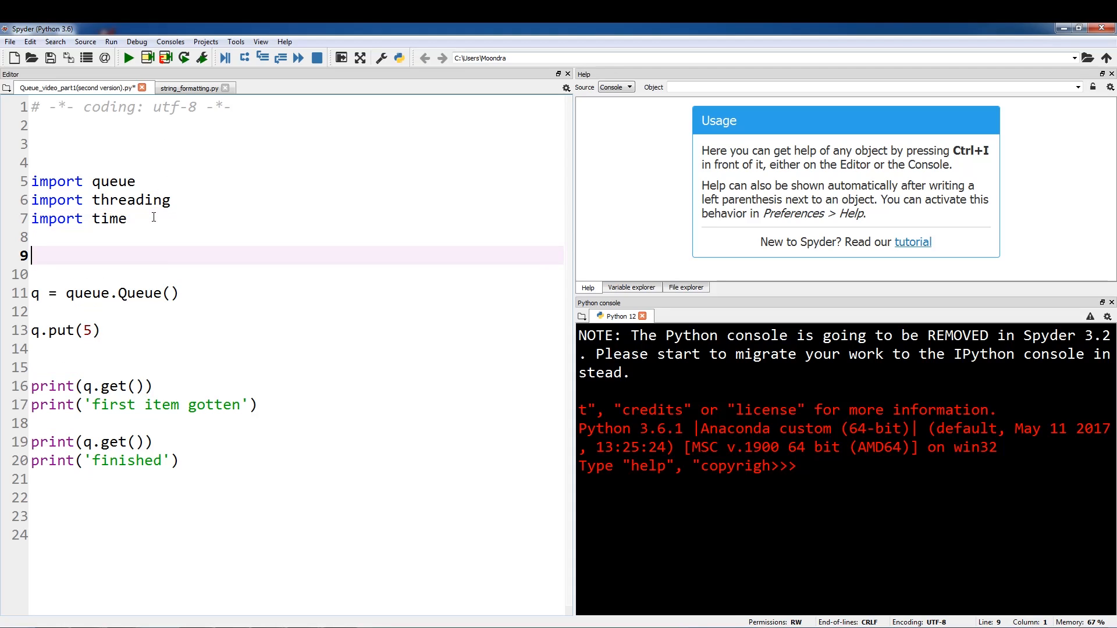
text(def)
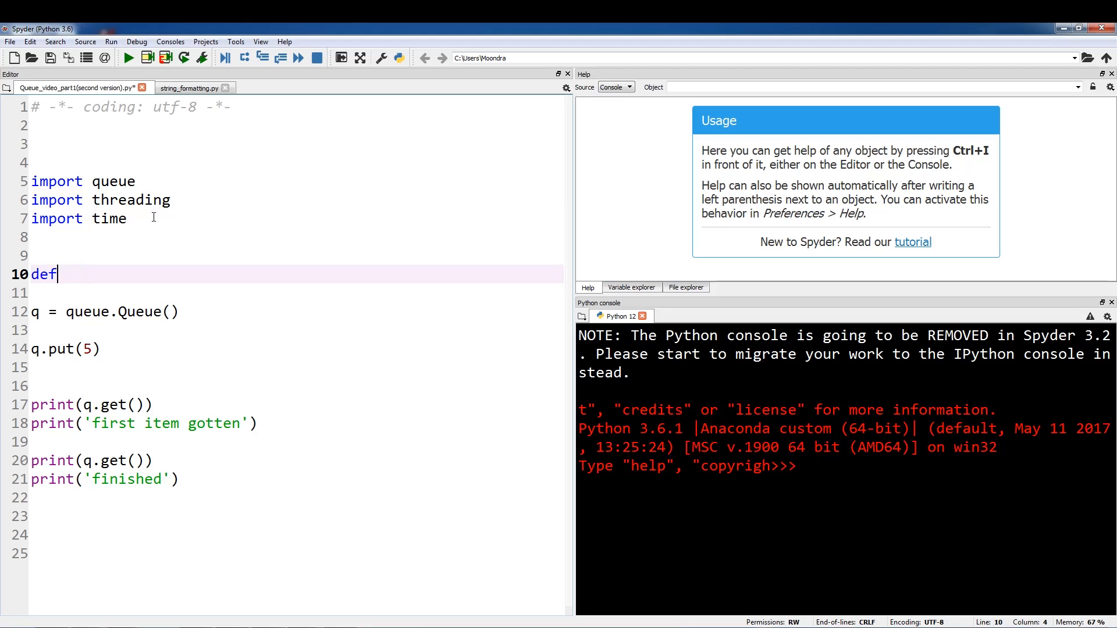
text(putting_th)
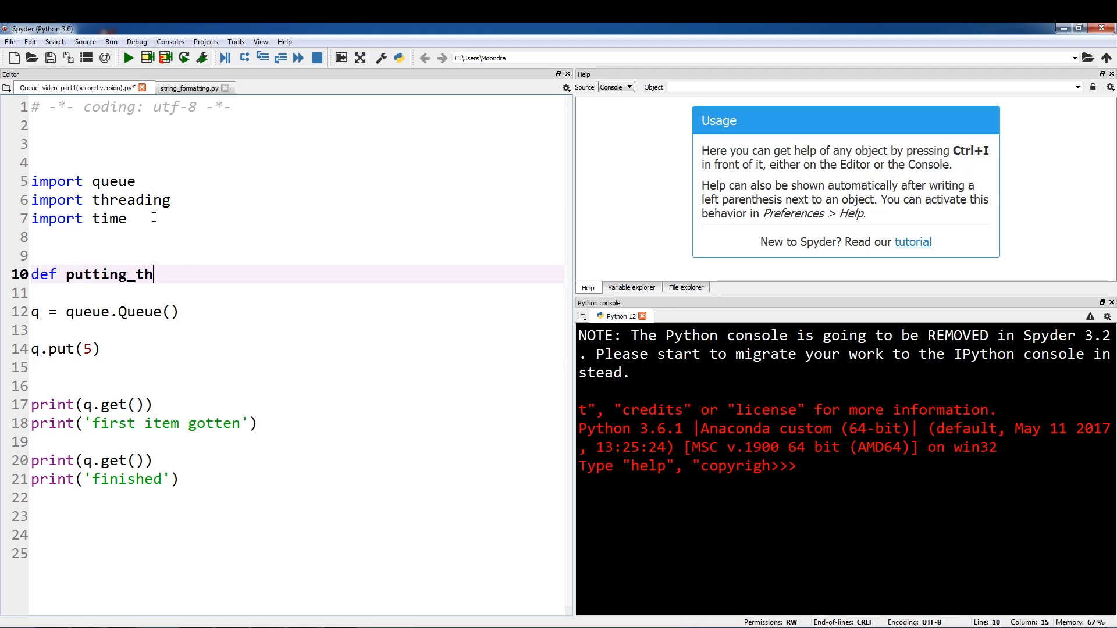
text(read())
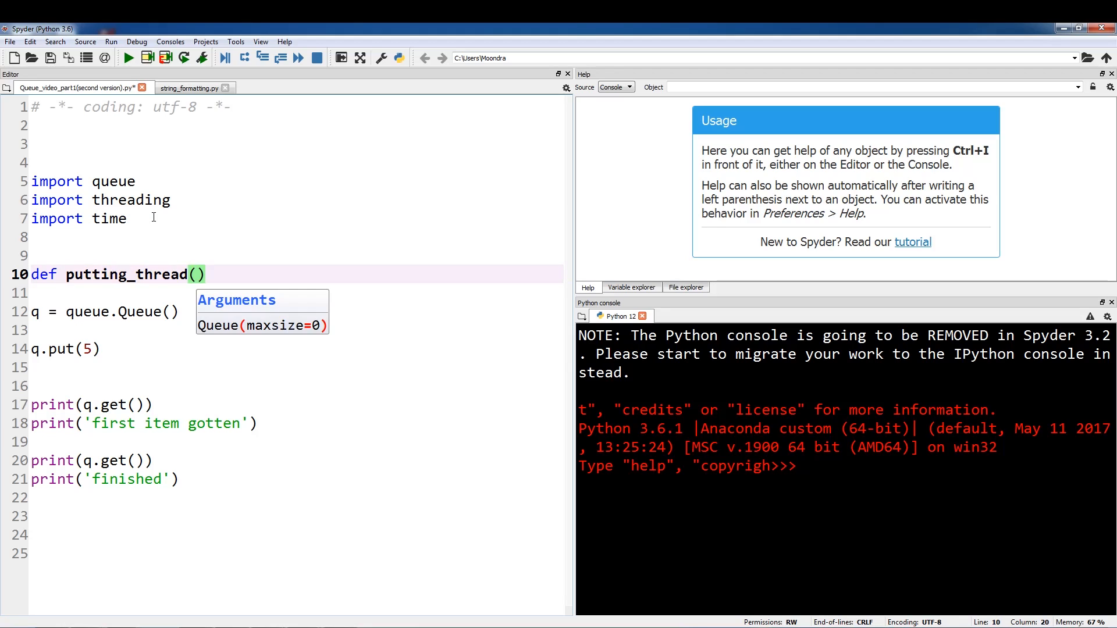
text(q)
click(297, 293)
text(while True)
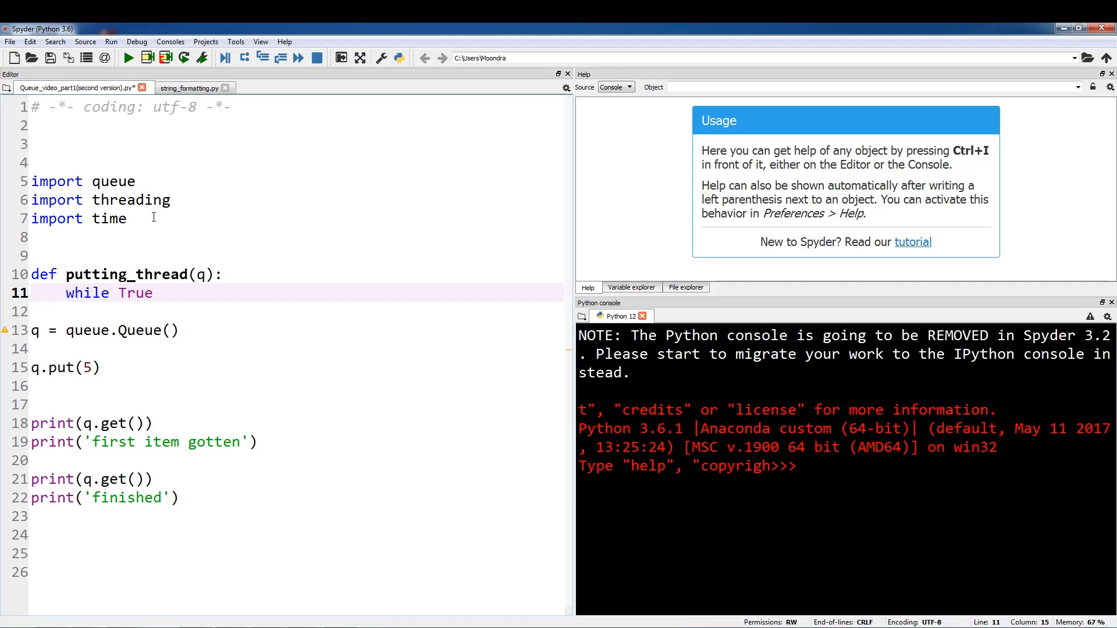
Step: Fill the loop body: print 'starting thread', time.sleep(10), q.put(5), print 'put something'
text(prin)
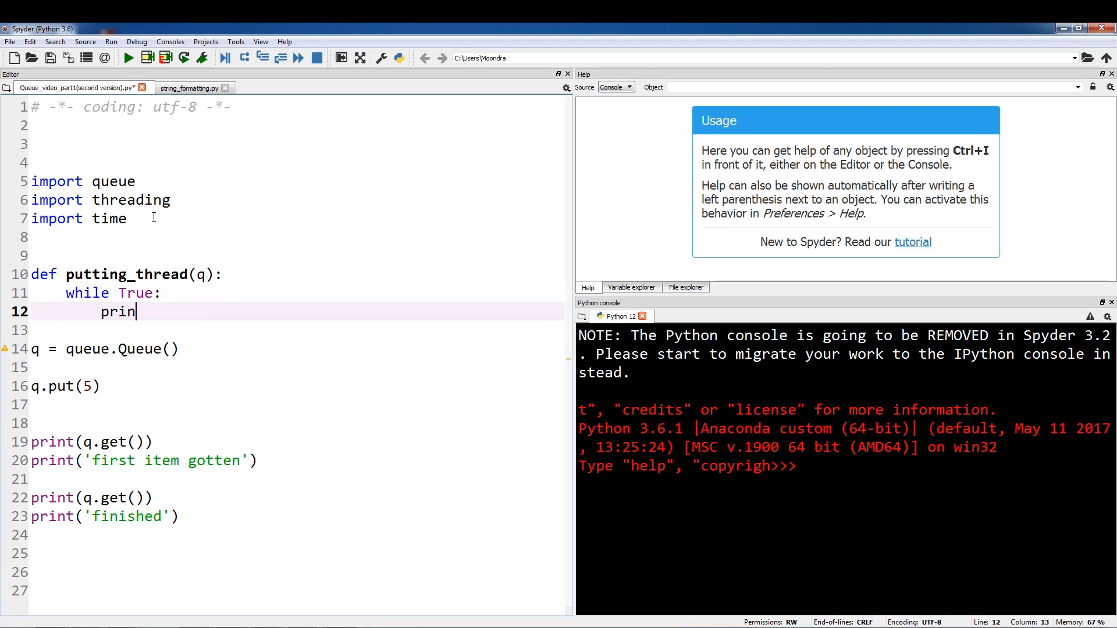
text(t('starting thread)
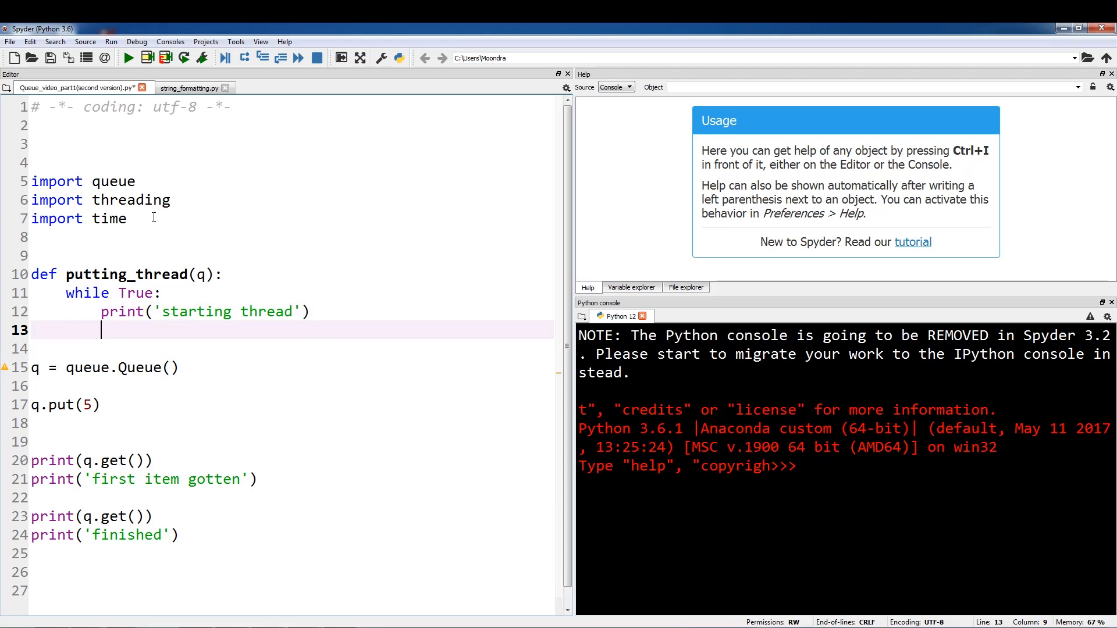
text(time.sleep(2)
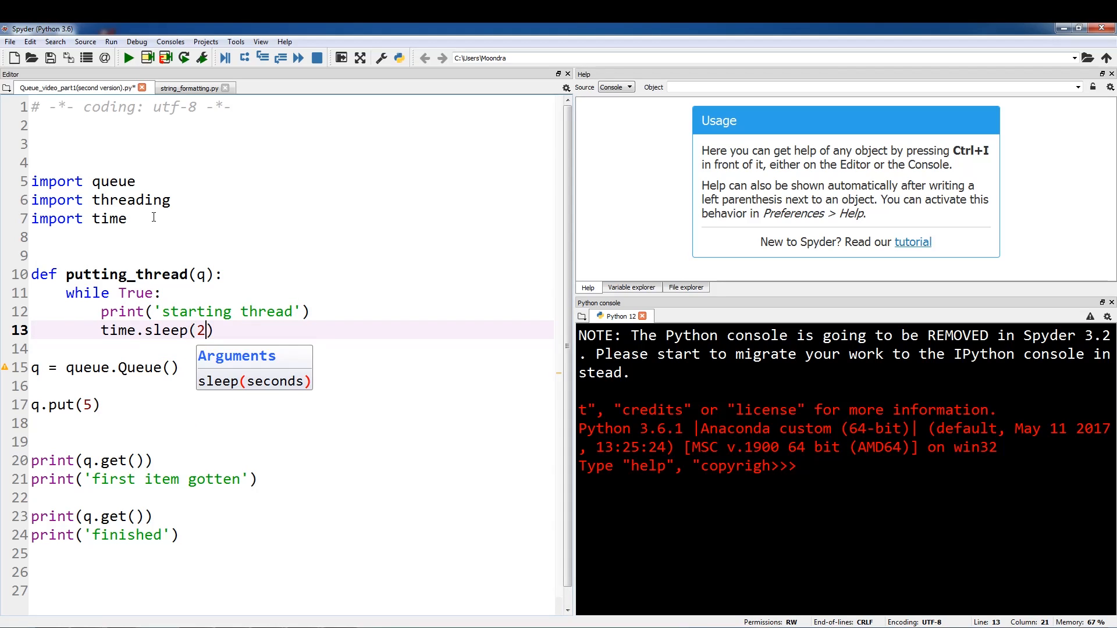
text(10)
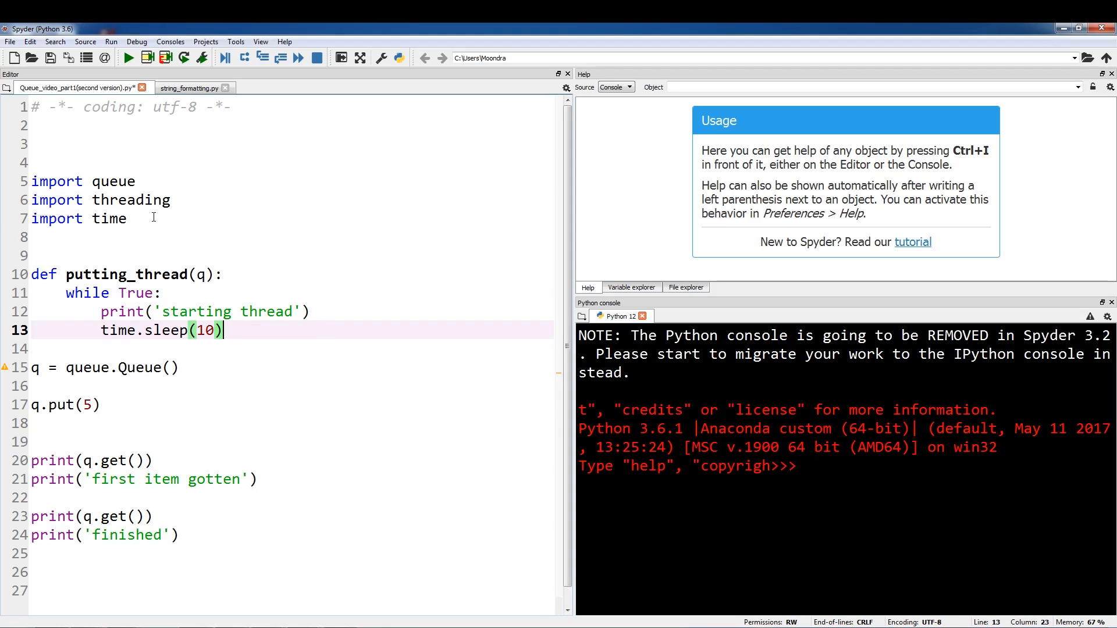
text(q.put(5)
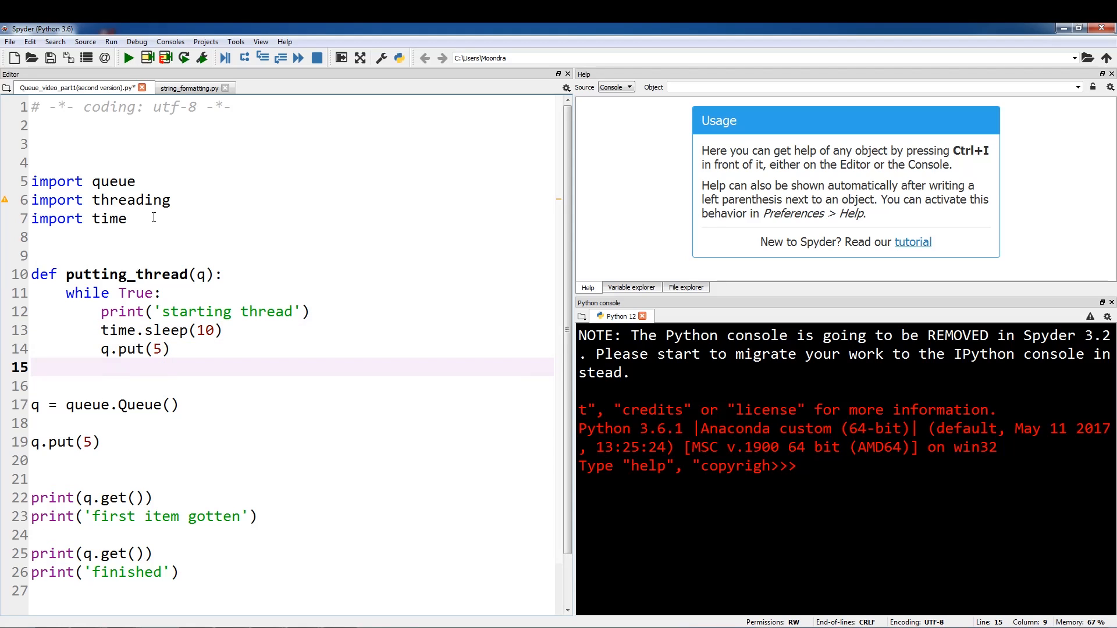
text(print()
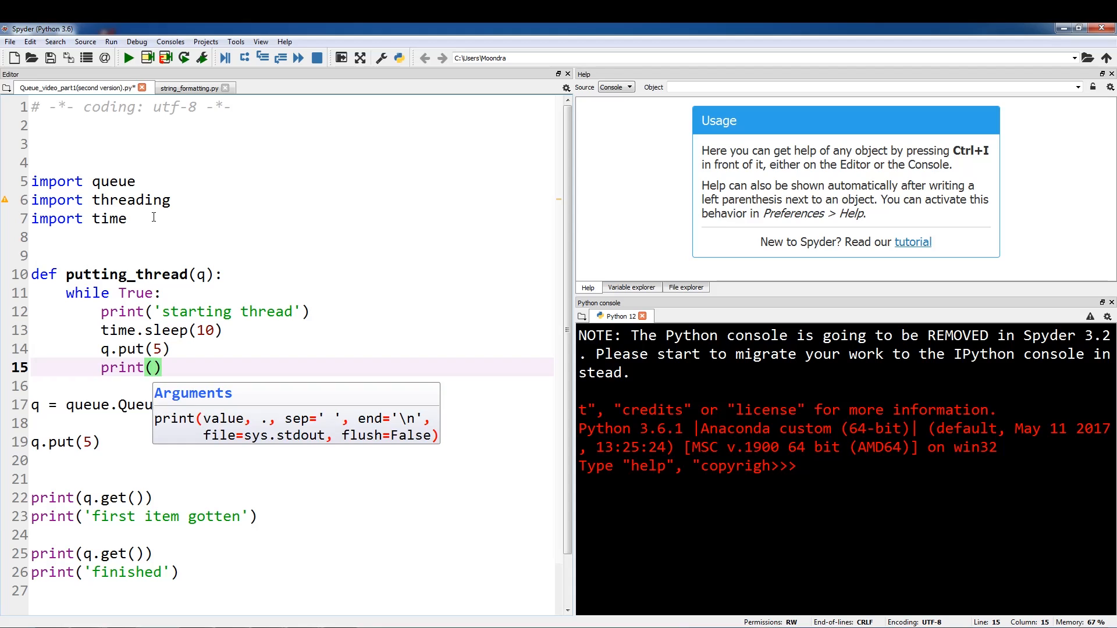
text('put something')
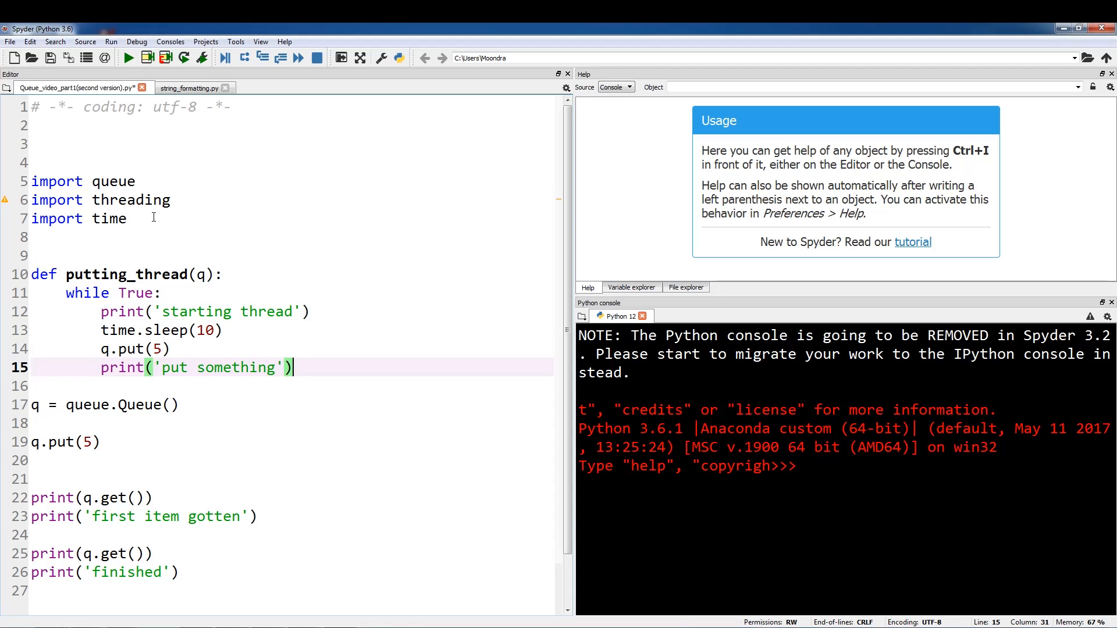
key(enter)
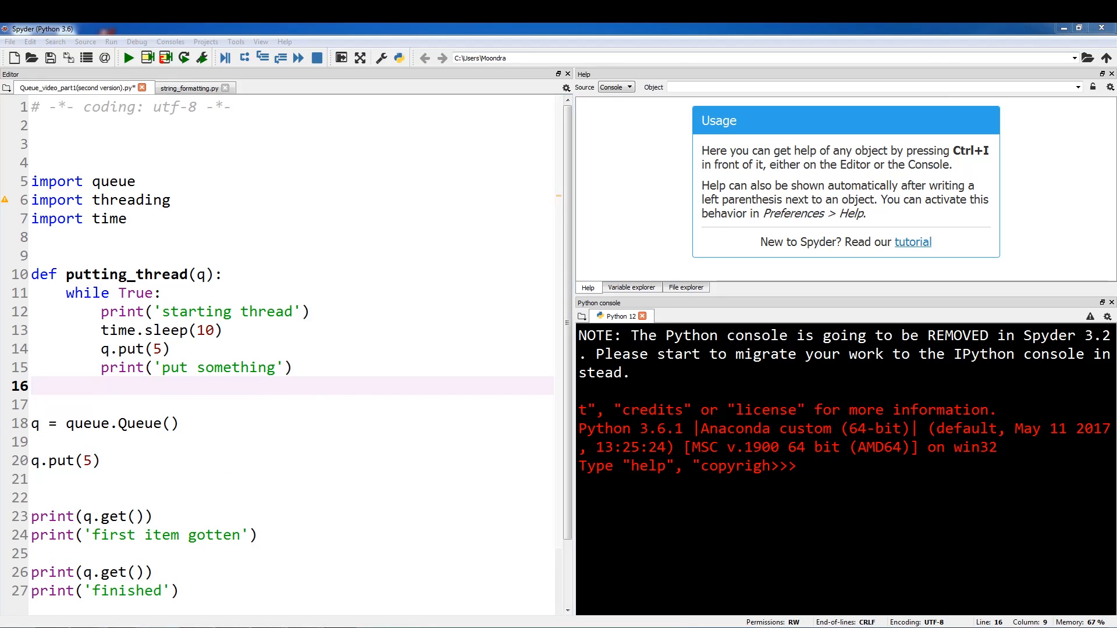
mouse_move(259, 386)
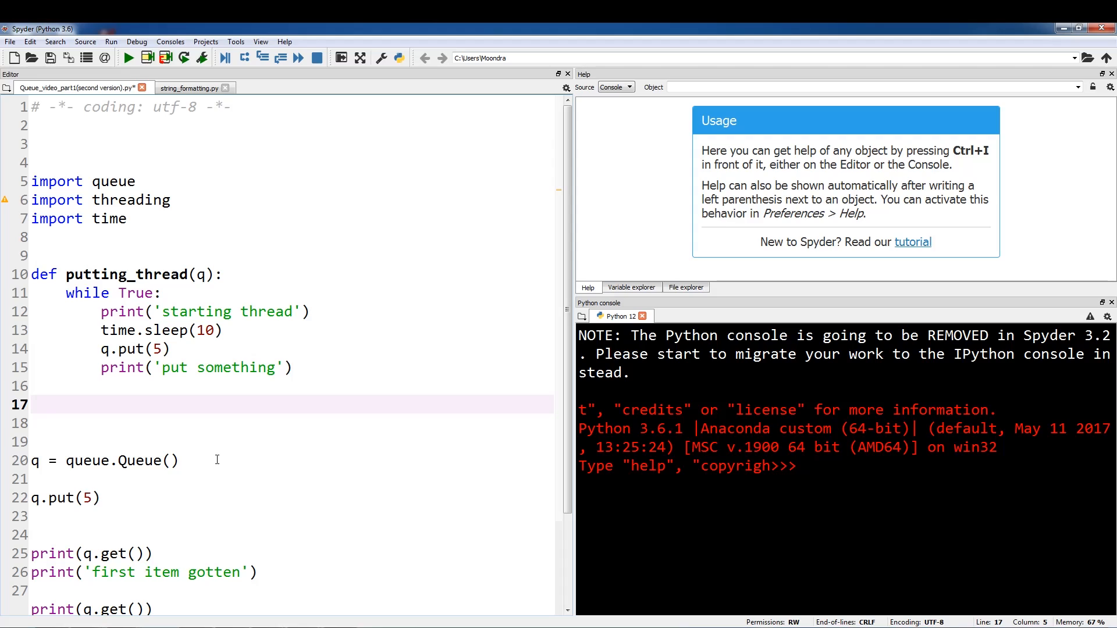
Step: Write t = threading.Thread(target=putting_thread, args=(q,), daemon=True) with the daemon spelling corrected
text(t)
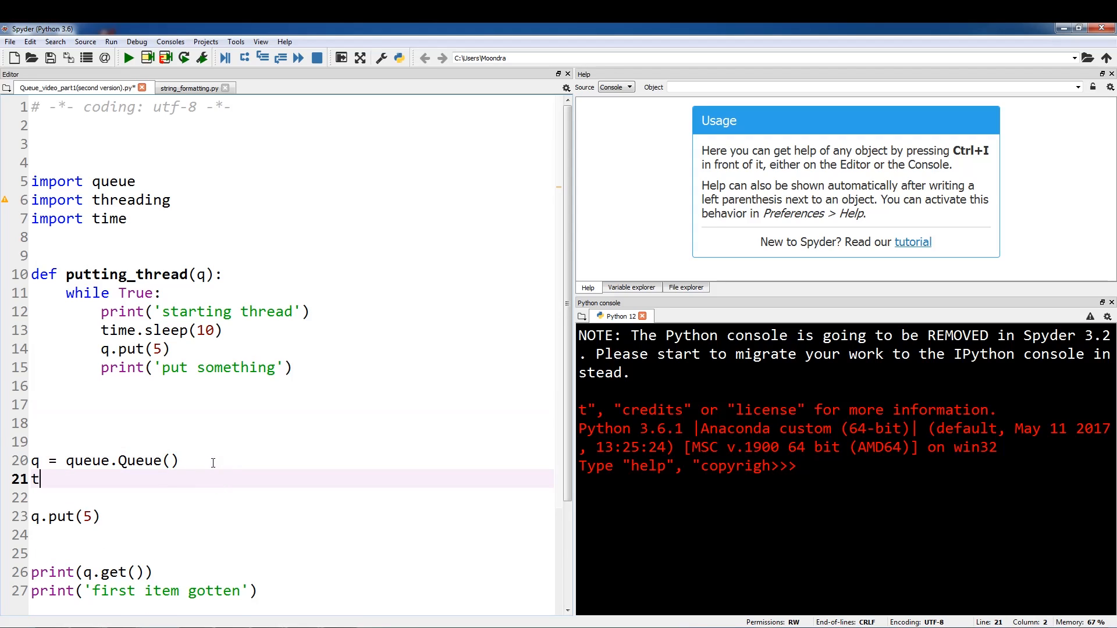
text(= thrading.Thread()
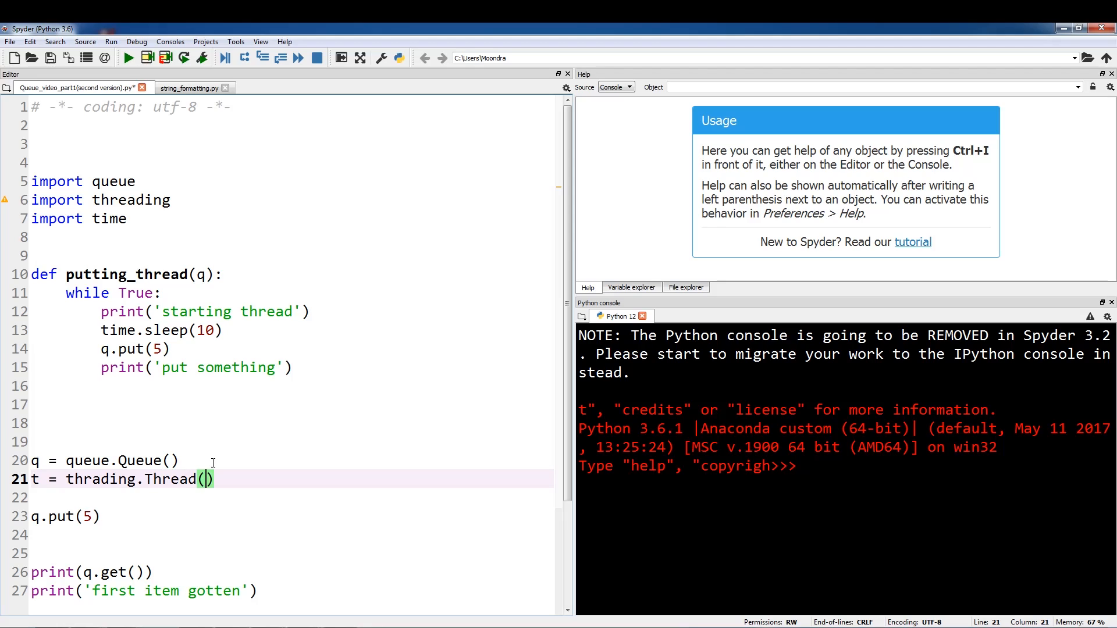
text(target =)
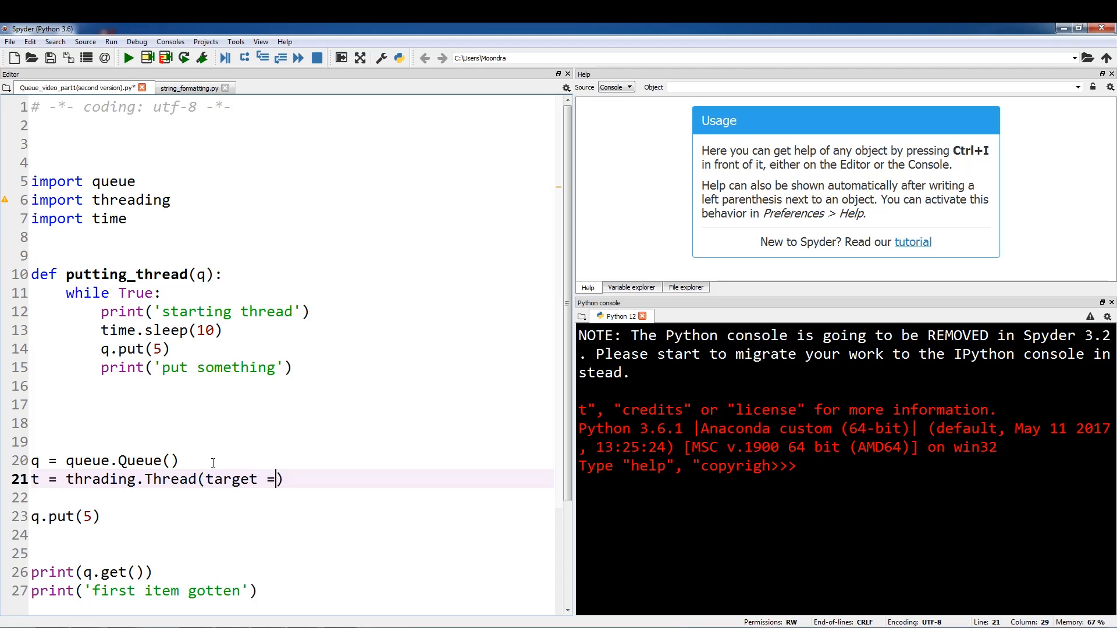
text(putting_th)
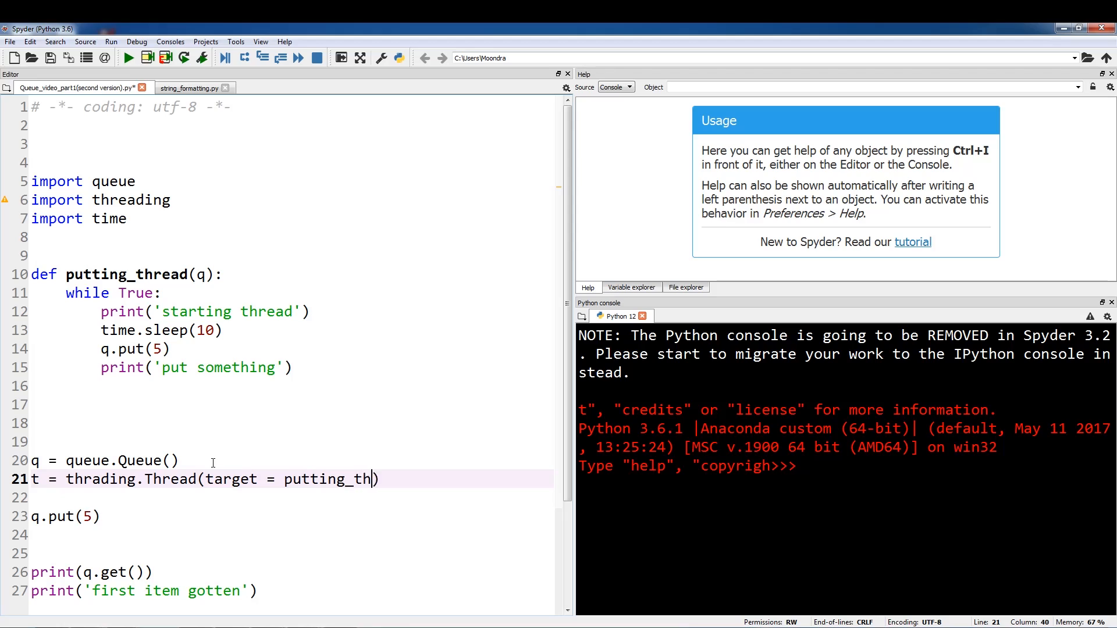
text(read, args = ()
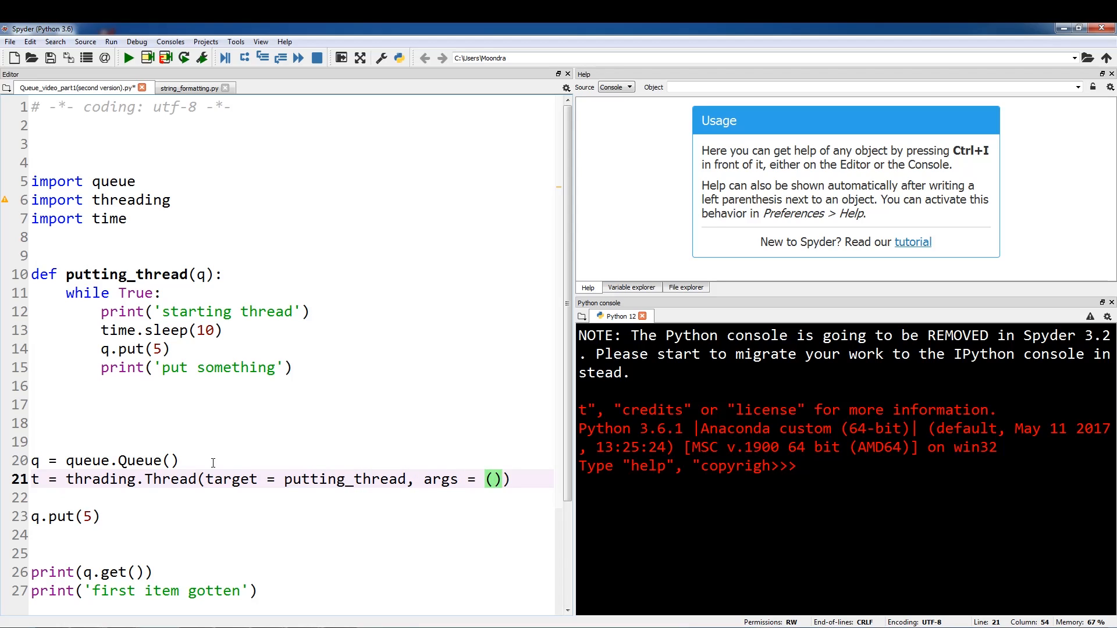
text(q)
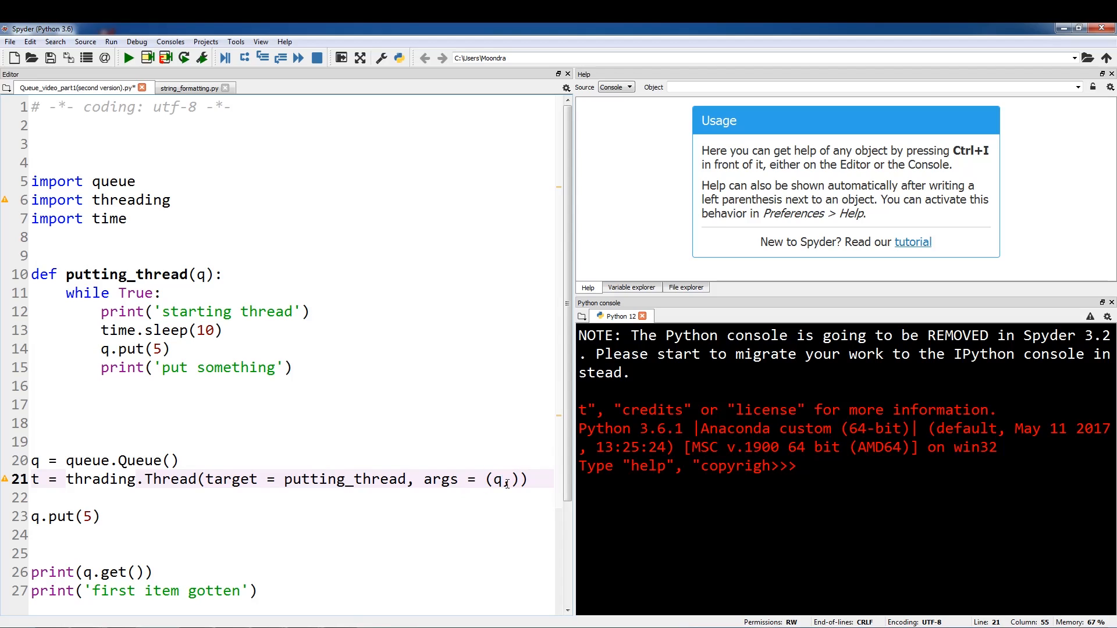
text(,)
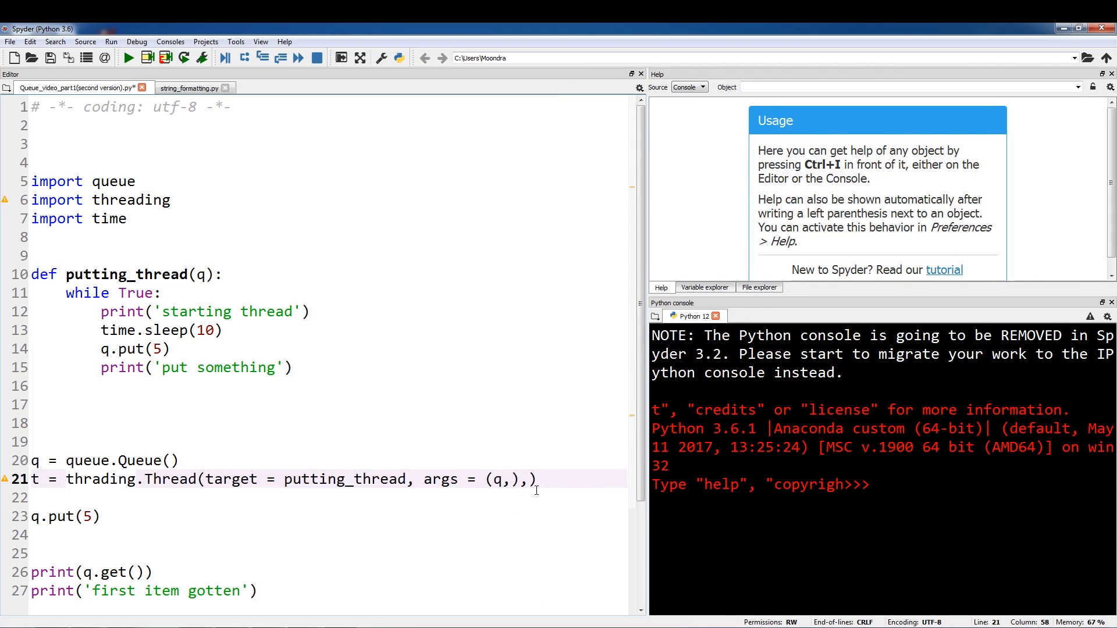
text(deamon = Tr)
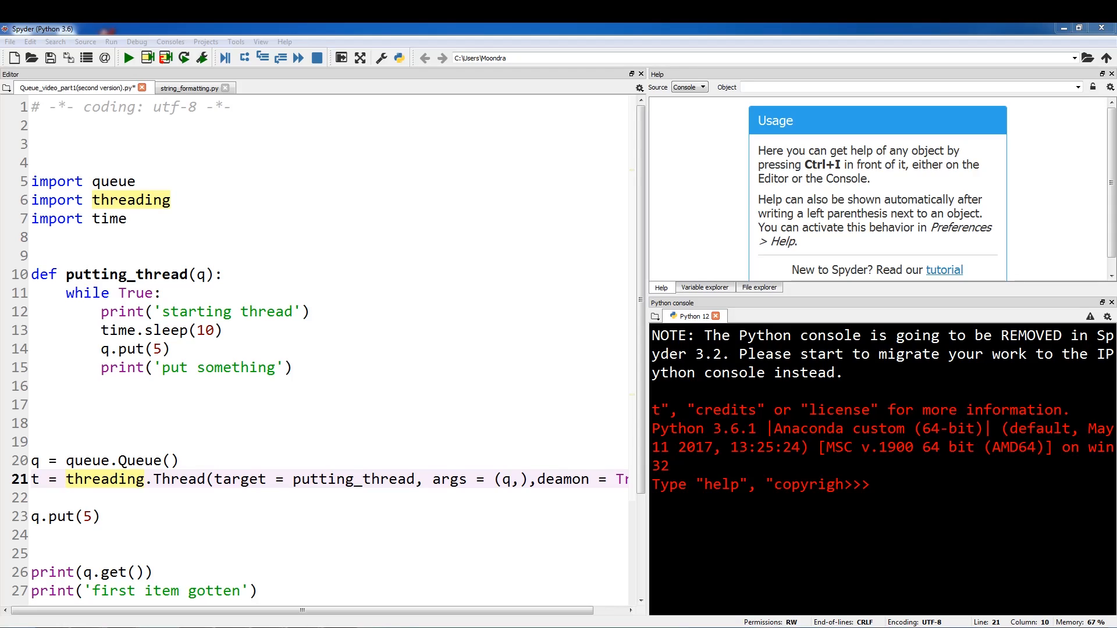
click(561, 478)
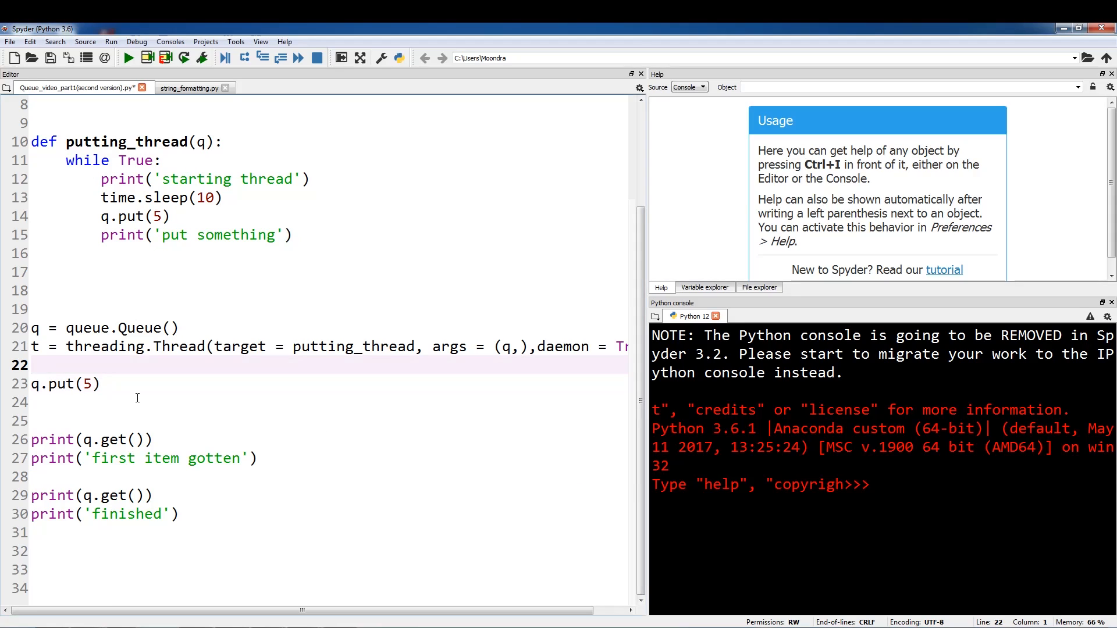
Step: Add t.start() under the Thread line to launch the putting thread
text(t=s)
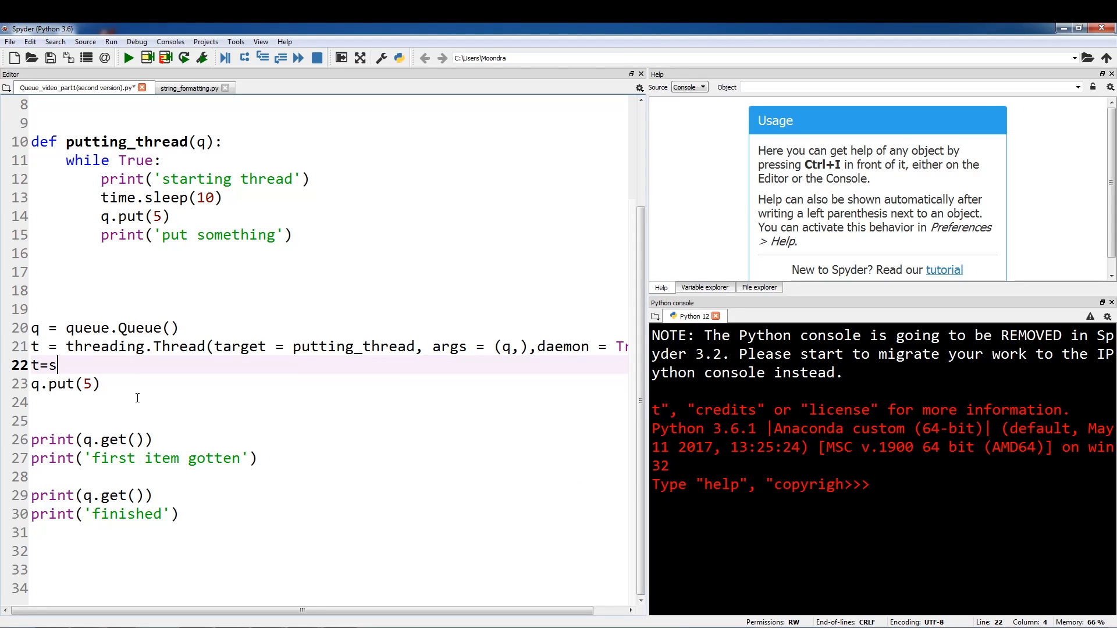
text(tart())
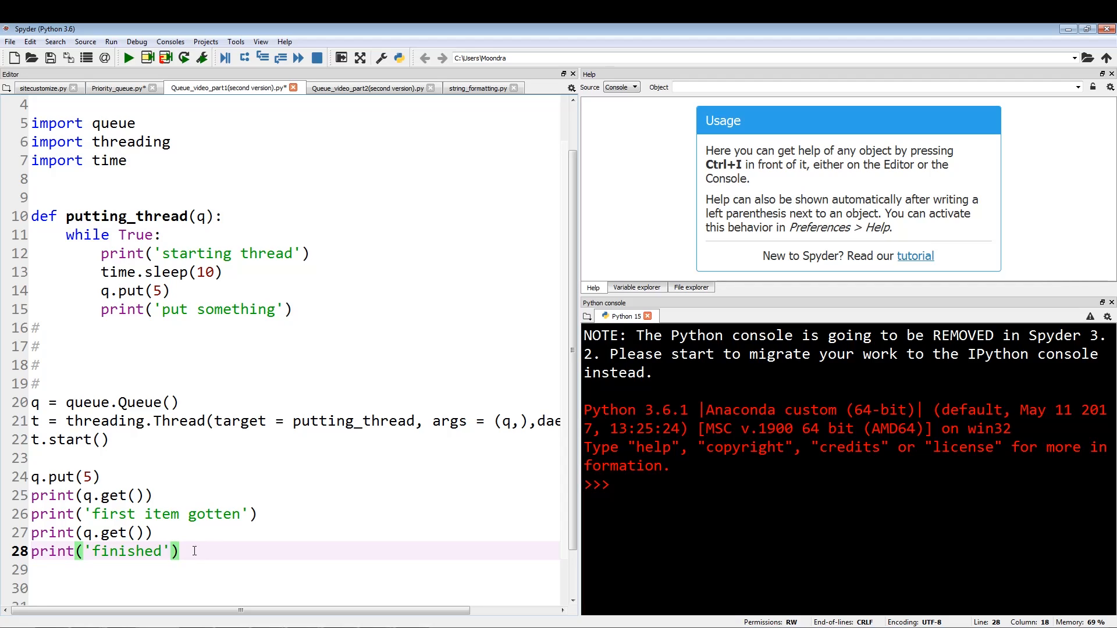
Step: Select the 'finished' print line and run the threaded queue script
triple_click(100, 550)
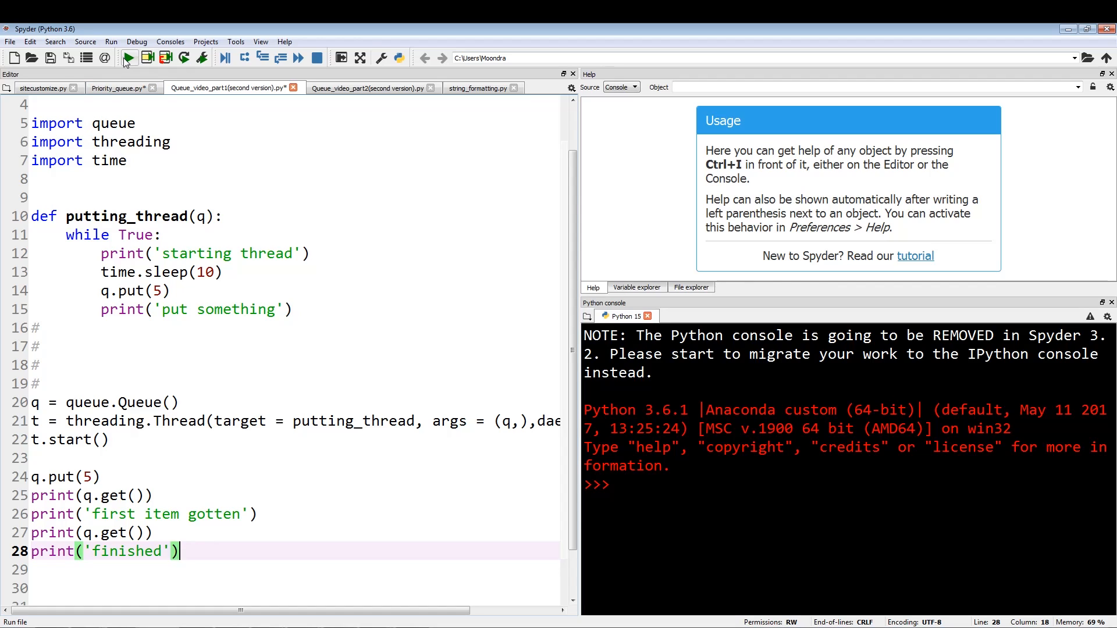
click(128, 58)
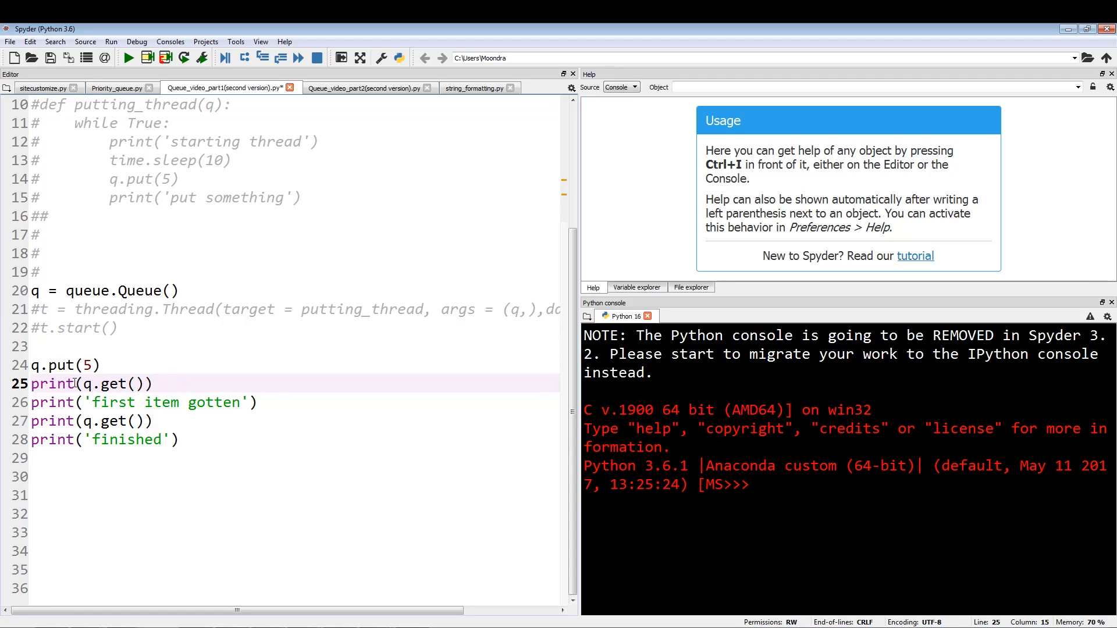
Step: Assign q.get() to x without extra parentheses, add print(x), comment out the later prints and run the file
double_click(52, 384)
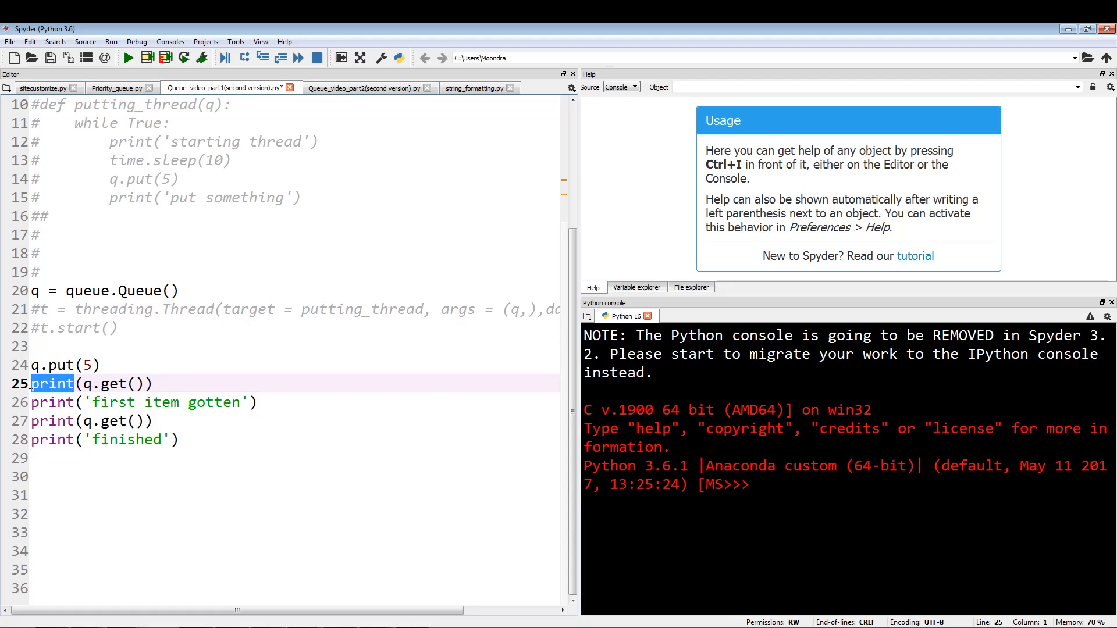
text(x =)
click(295, 402)
text(#)
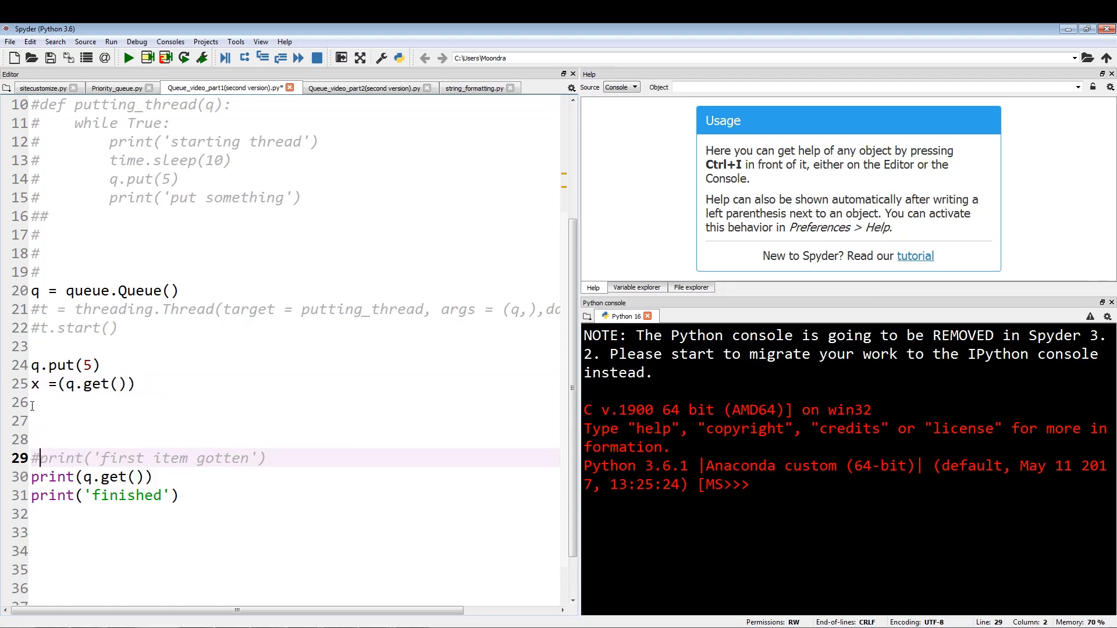
key(ctrl+1)
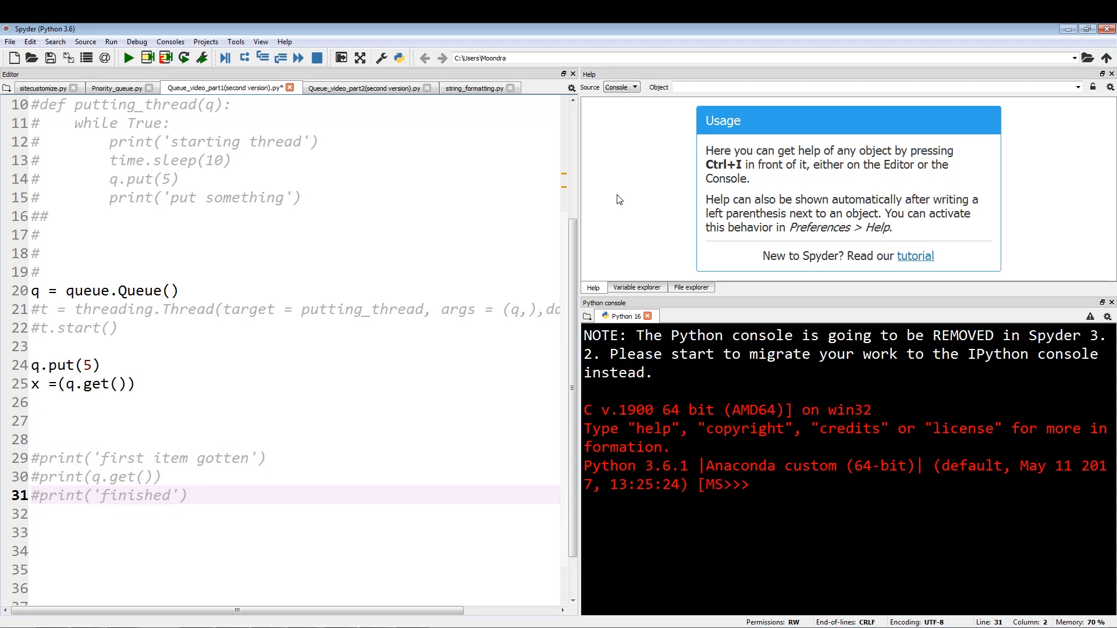
click(80, 382)
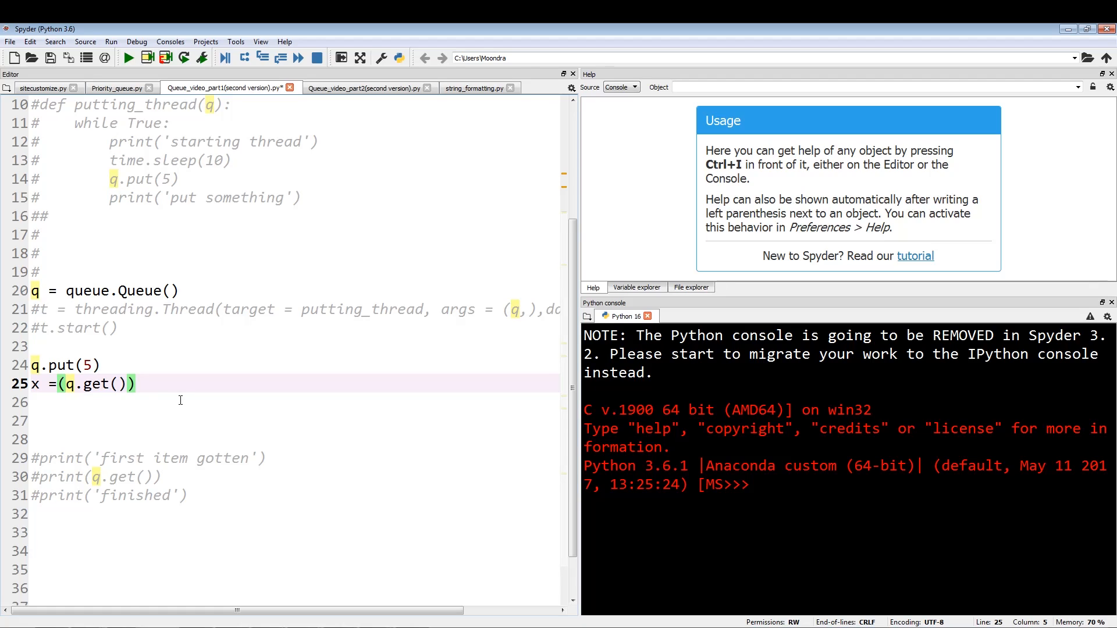
click(64, 383)
text(print(x))
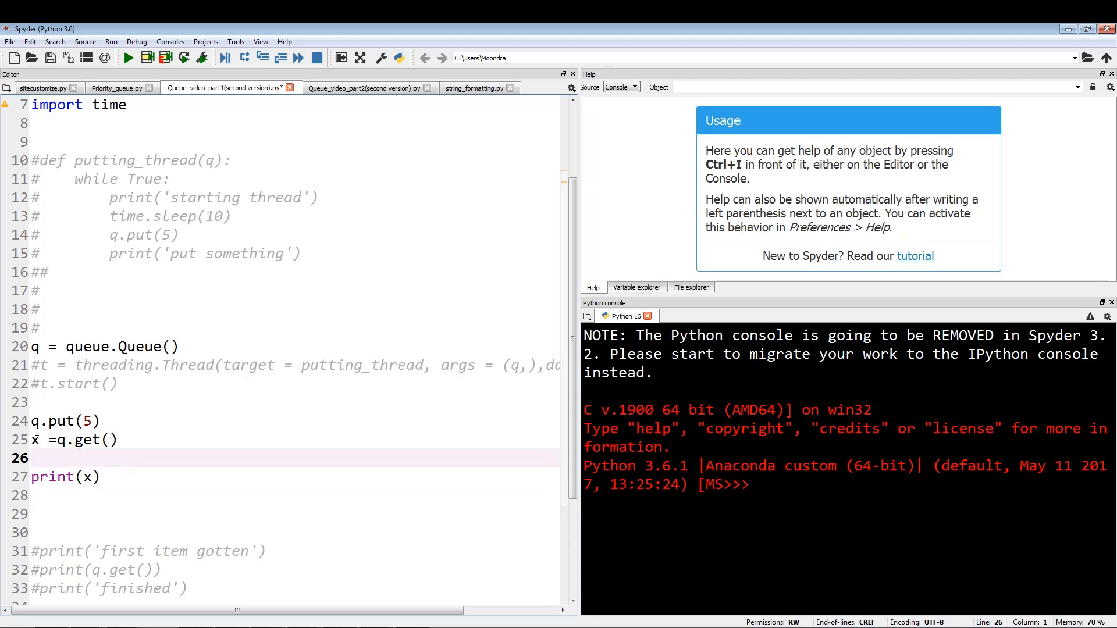
double_click(85, 440)
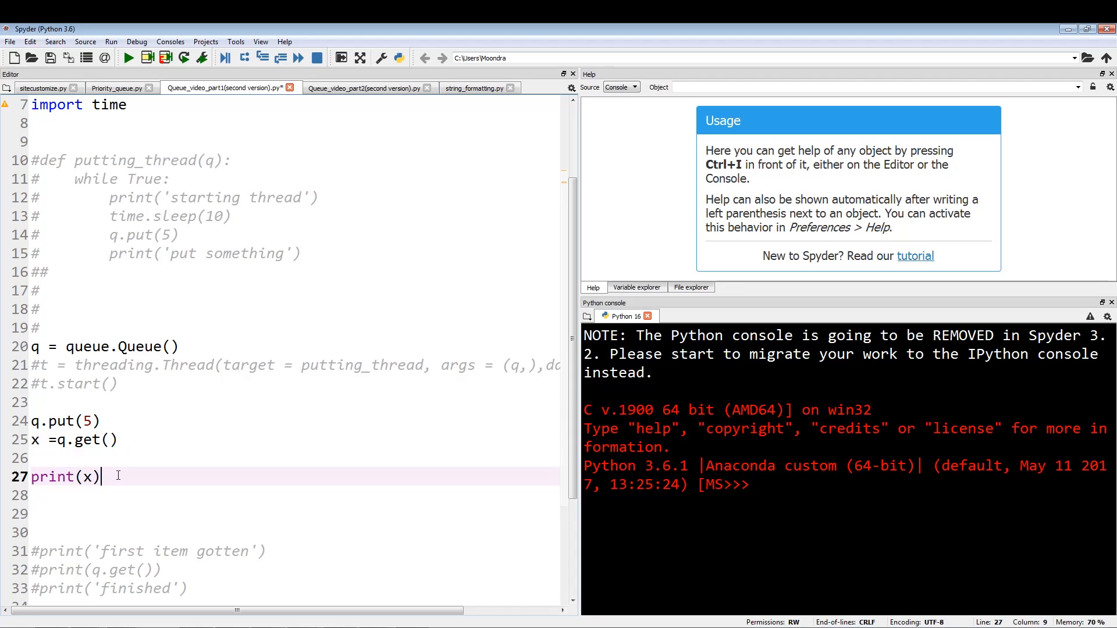
click(128, 58)
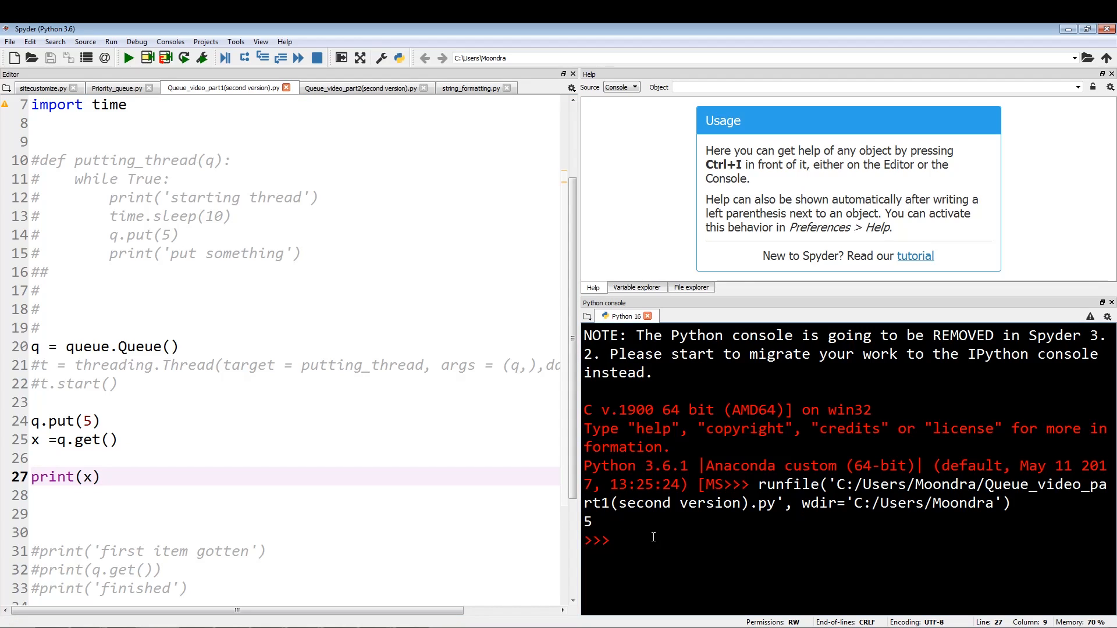
Step: Evaluate x at the console prompt to confirm it echoes 5
text(x)
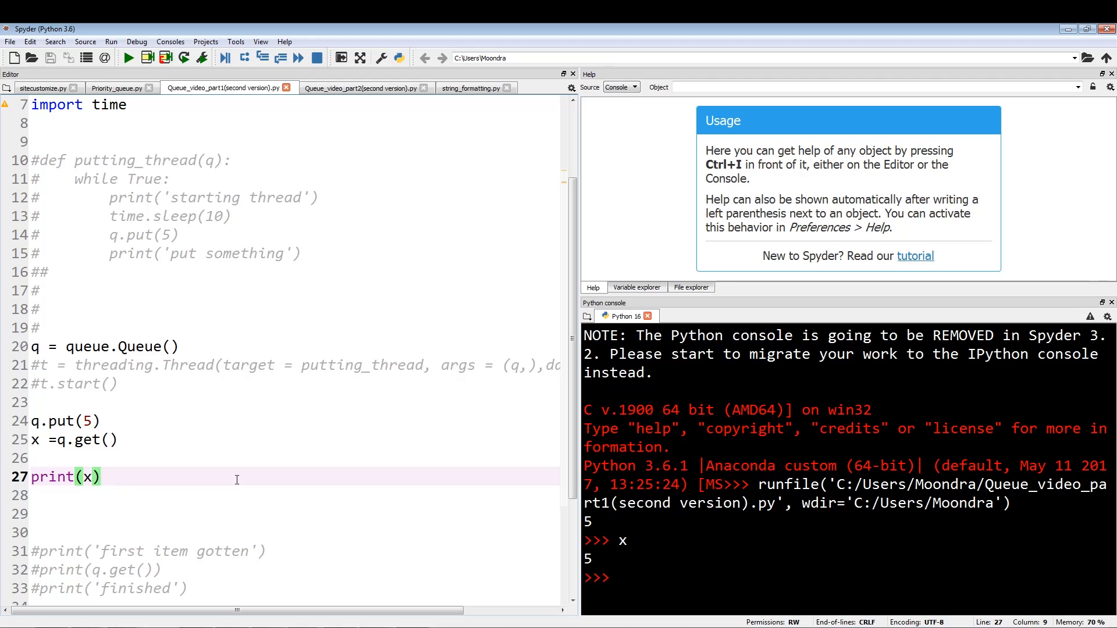
click(98, 477)
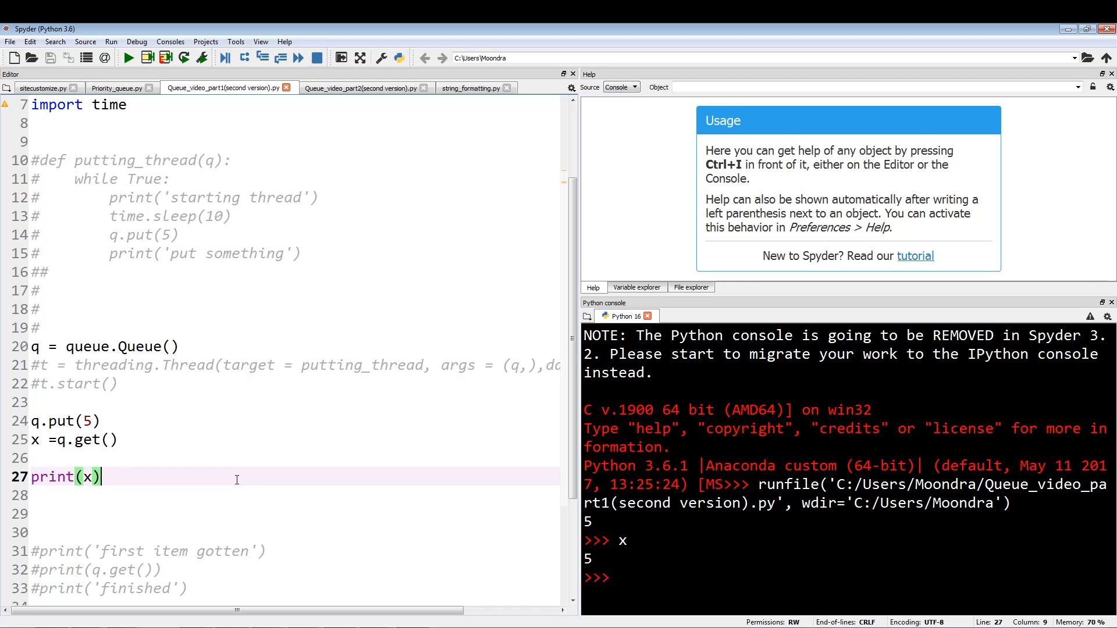